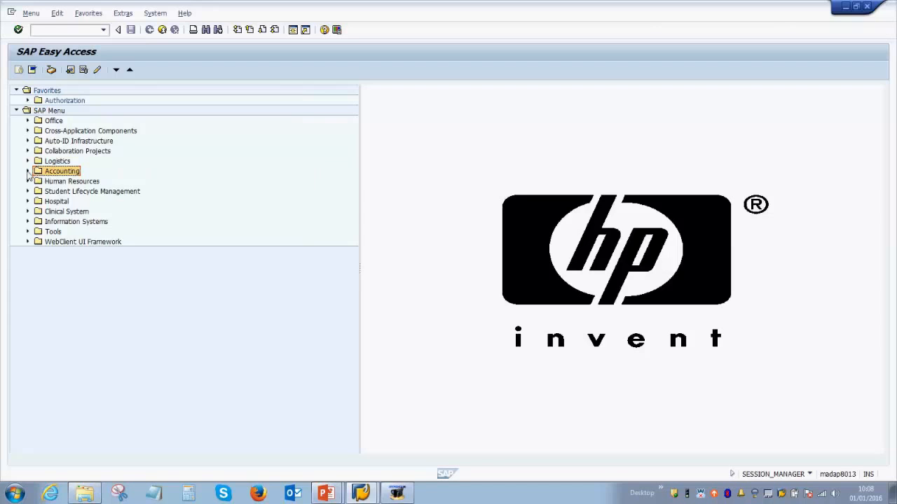
- Expand Accounting > Financial Accounting > Accounts Receivable > Master Records and select FD03 - Display
click(28, 170)
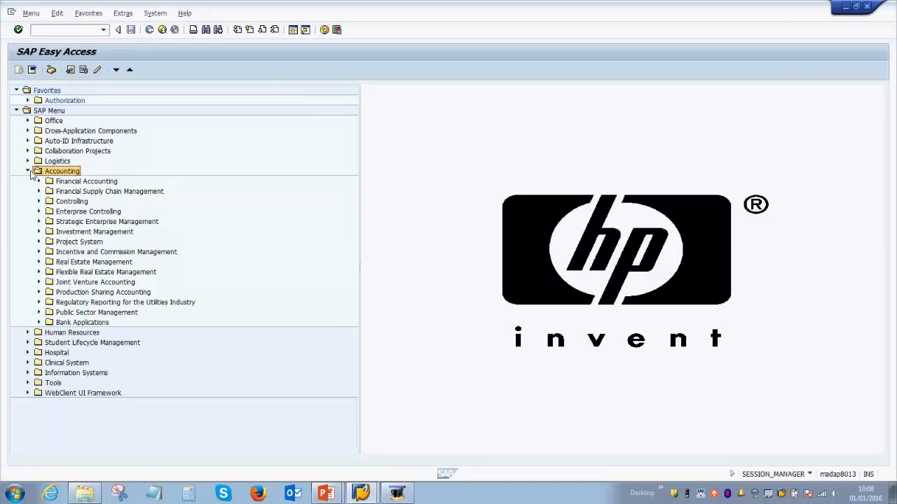
click(39, 181)
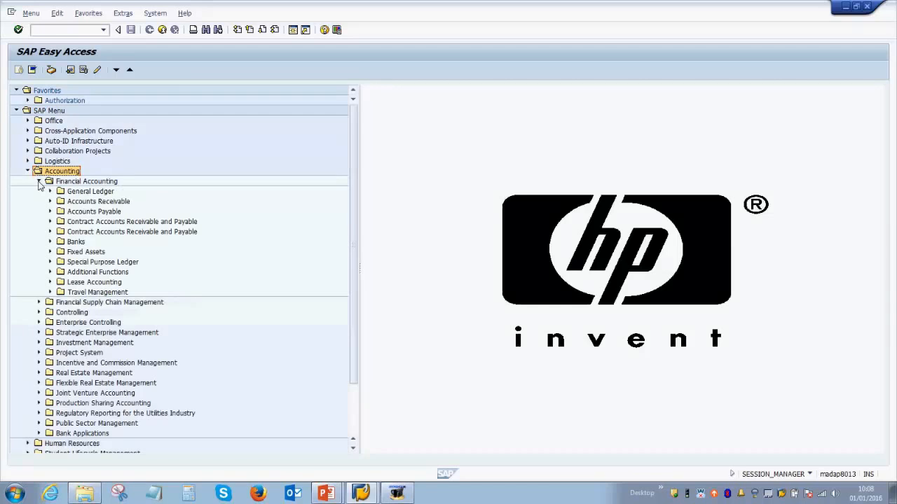
click(62, 202)
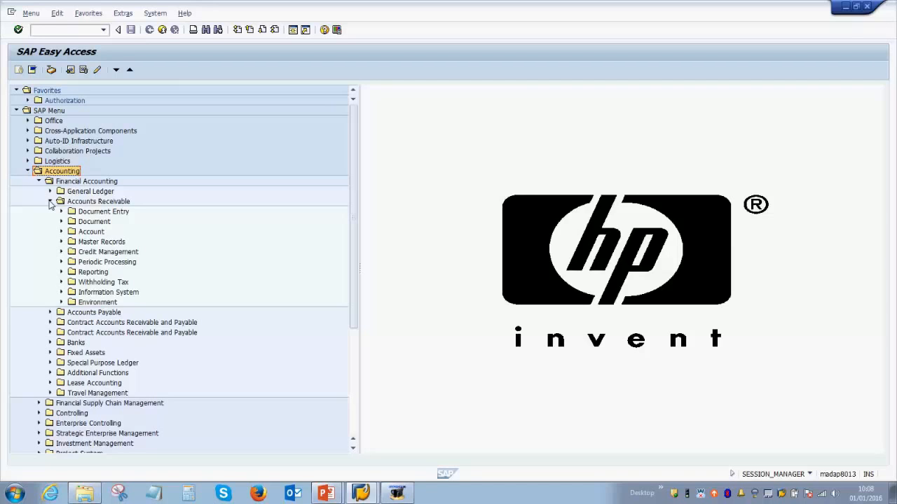
click(98, 201)
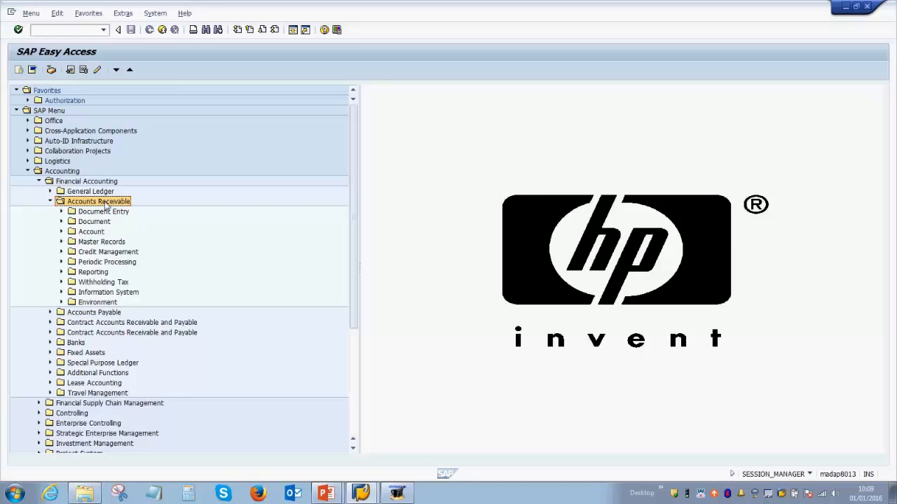
click(62, 241)
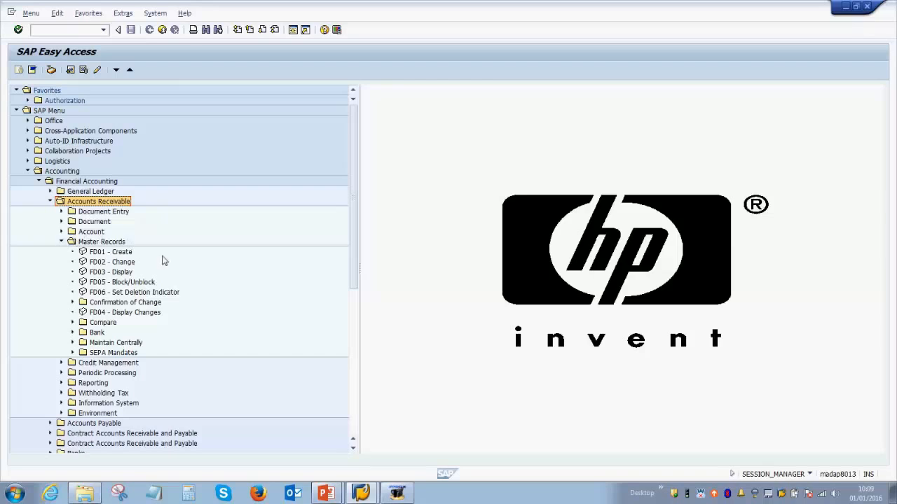
mouse_move(109, 273)
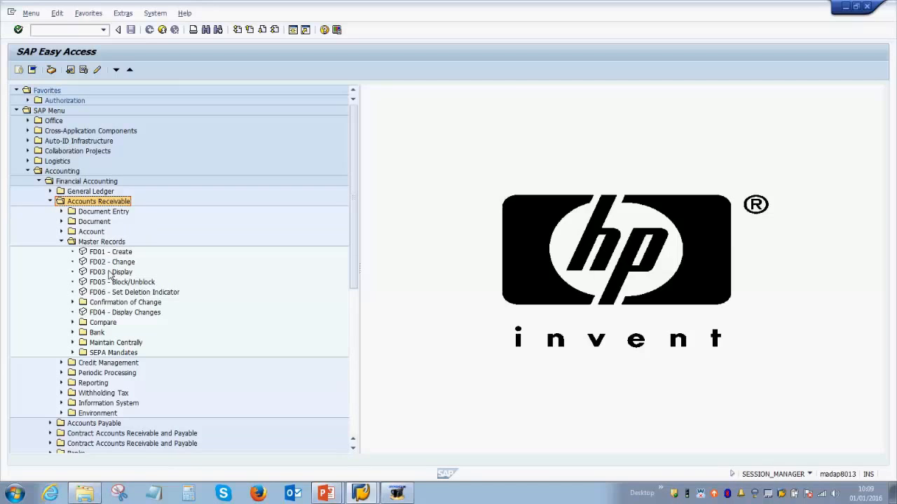
click(109, 272)
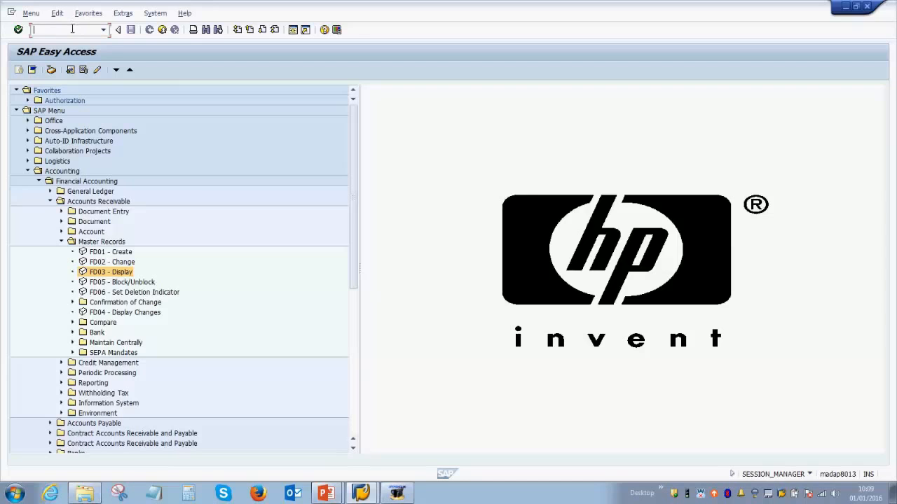
- Start FD03, browse then cancel the customer F4 search, keeping customer 404004 and company code 1000
double_click(111, 271)
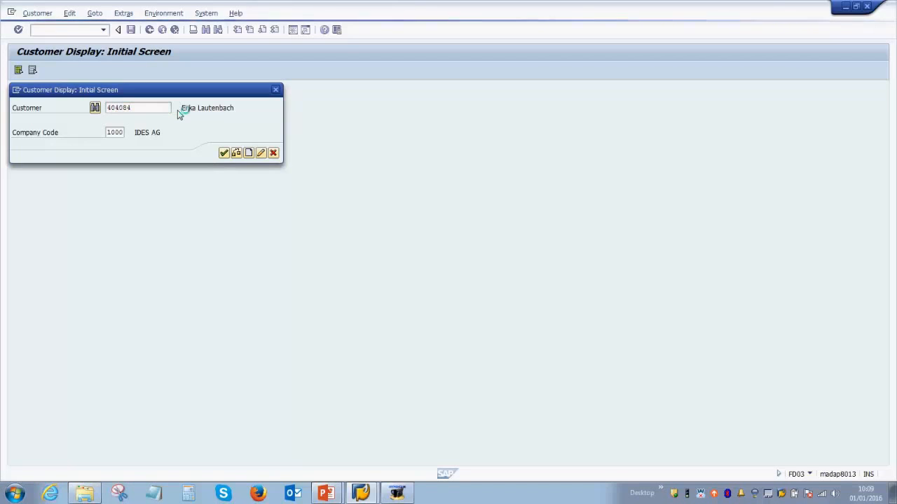
click(95, 106)
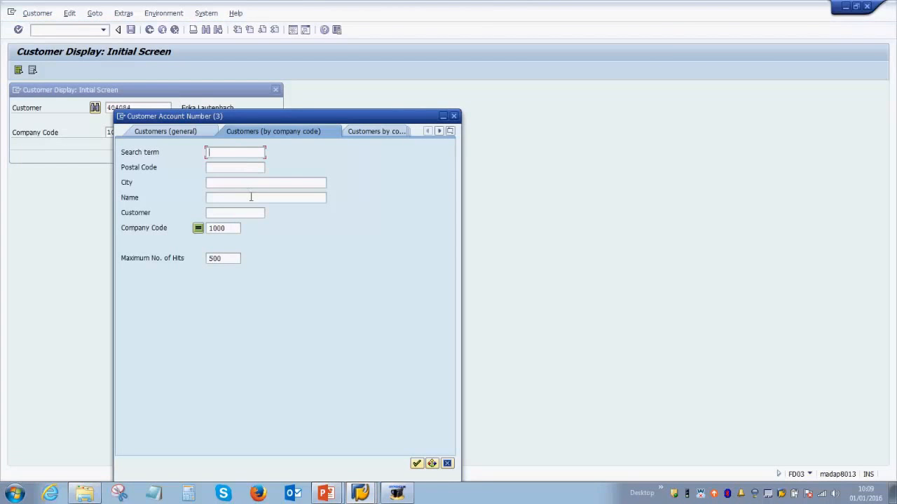
click(265, 182)
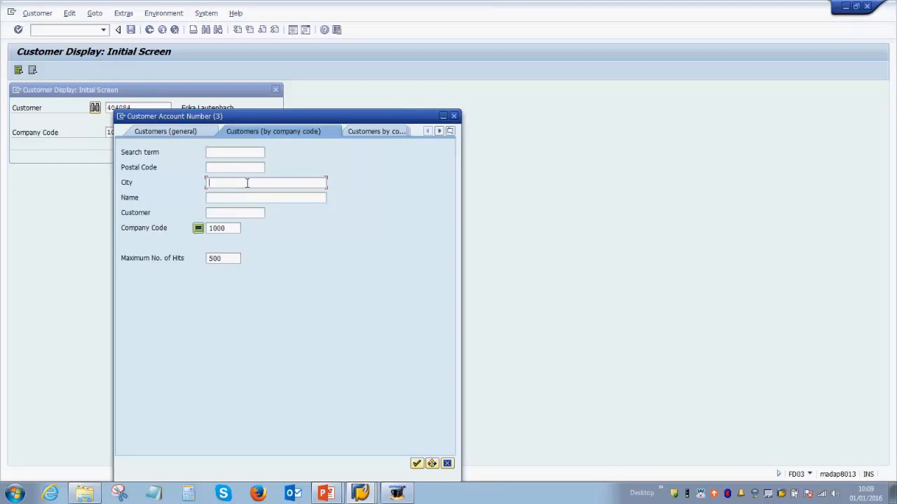
click(266, 197)
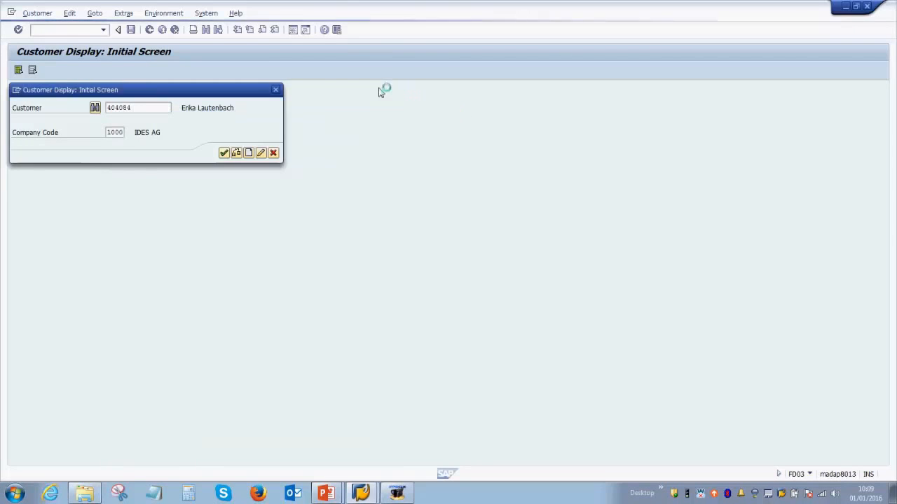
click(225, 152)
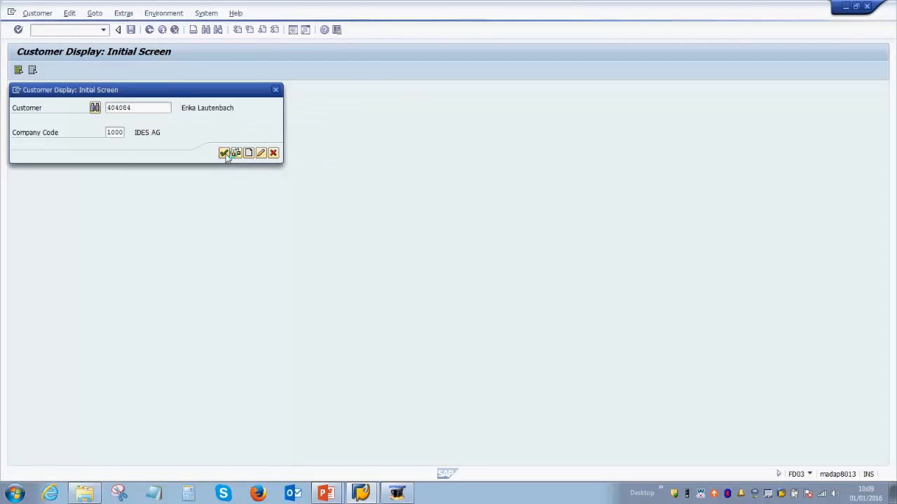
click(224, 153)
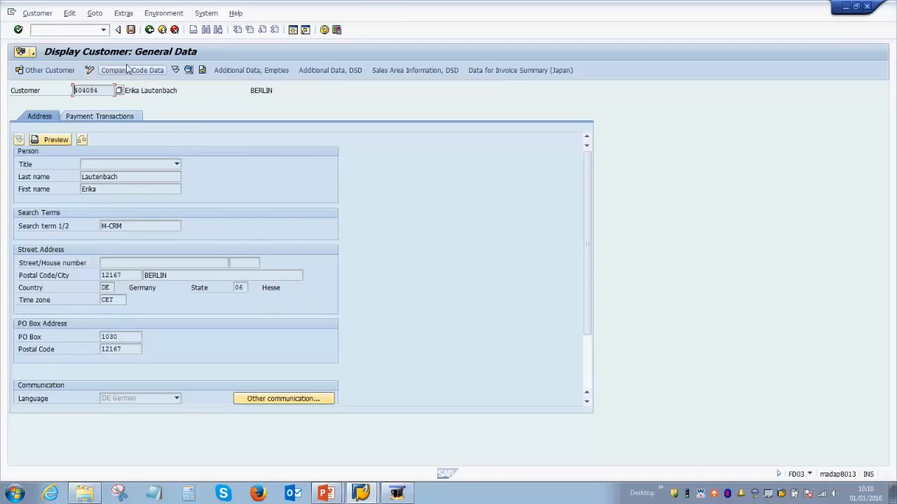
mouse_move(173, 116)
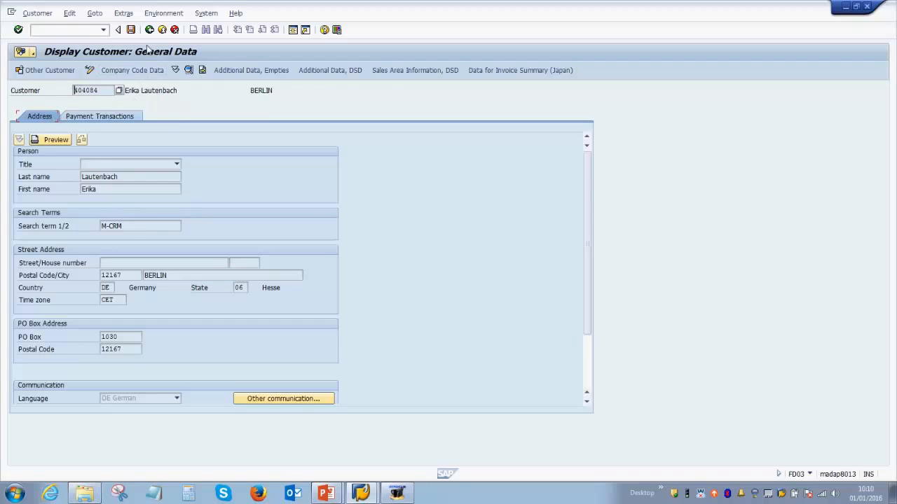
mouse_move(187, 61)
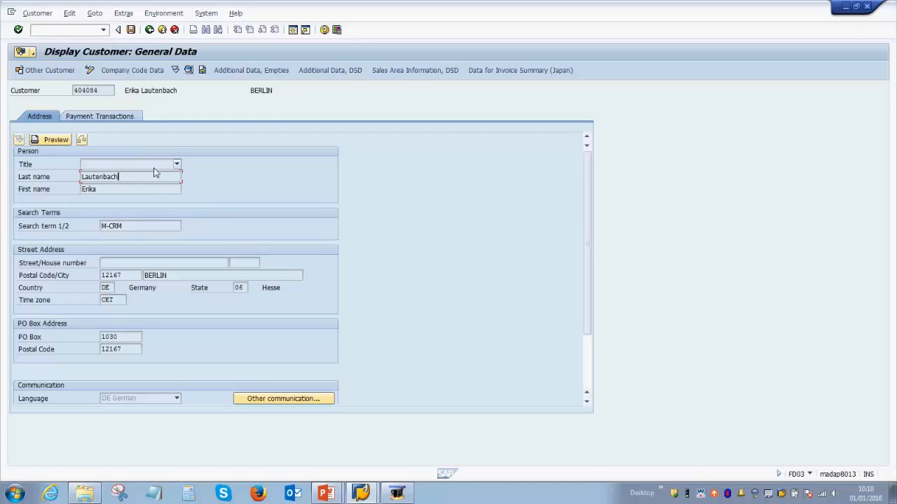
click(177, 164)
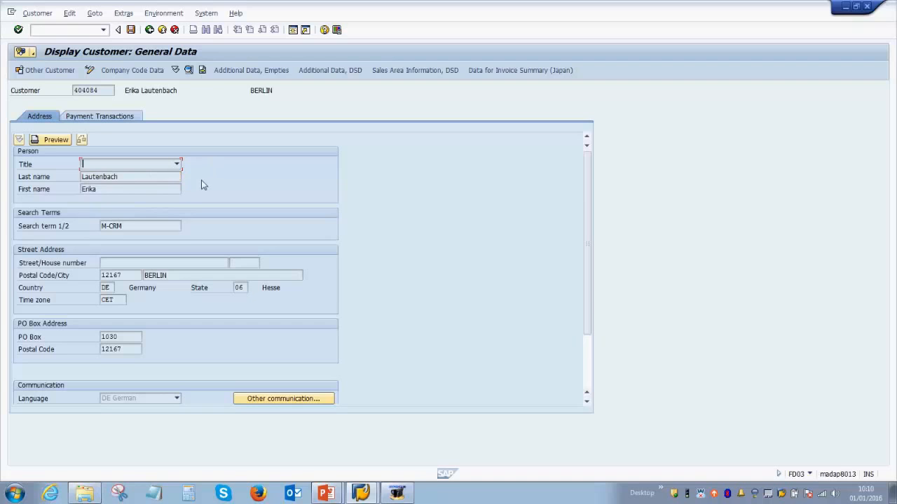
click(163, 264)
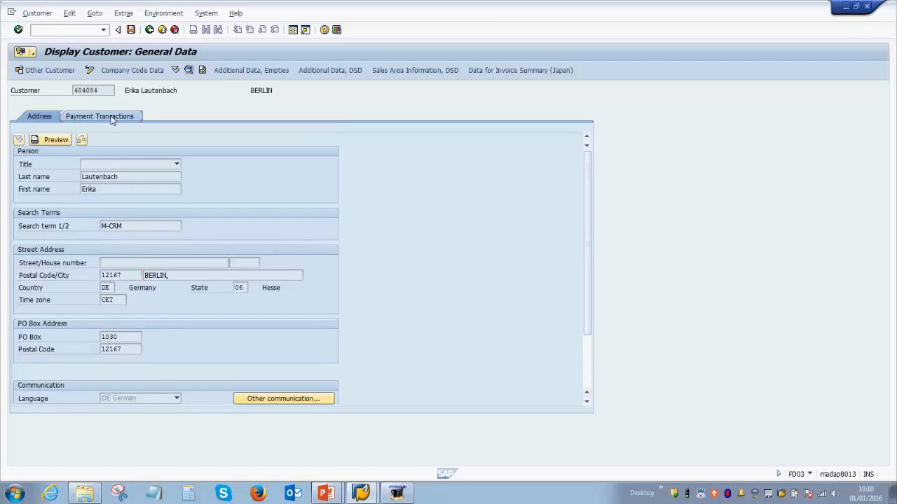
- Show the customer's general Payment Transactions data, where the bank details table is empty
click(98, 115)
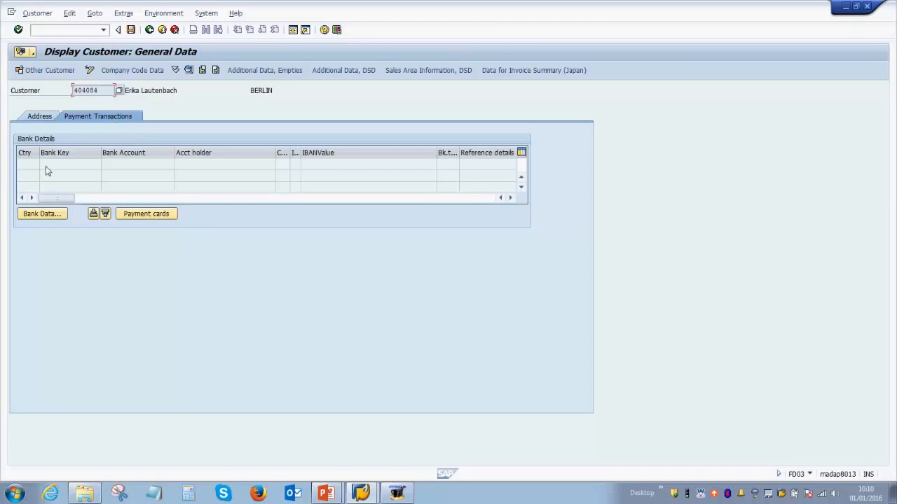
mouse_move(297, 168)
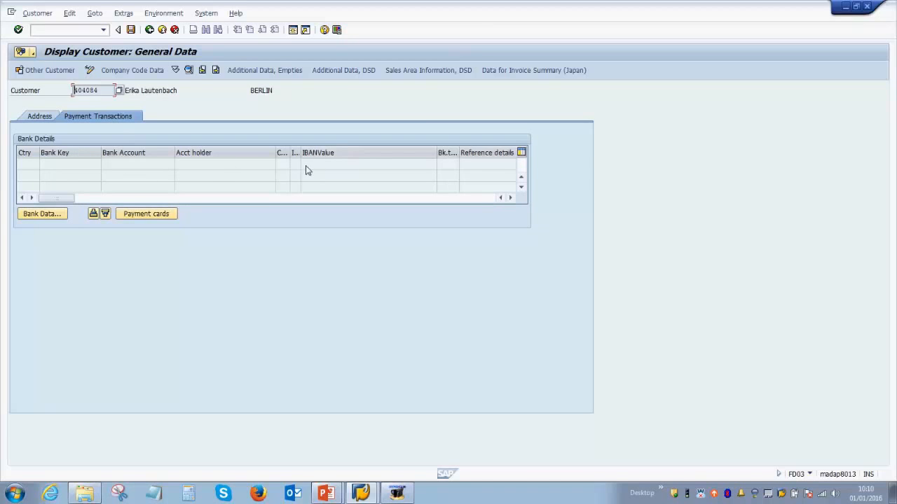
mouse_move(34, 171)
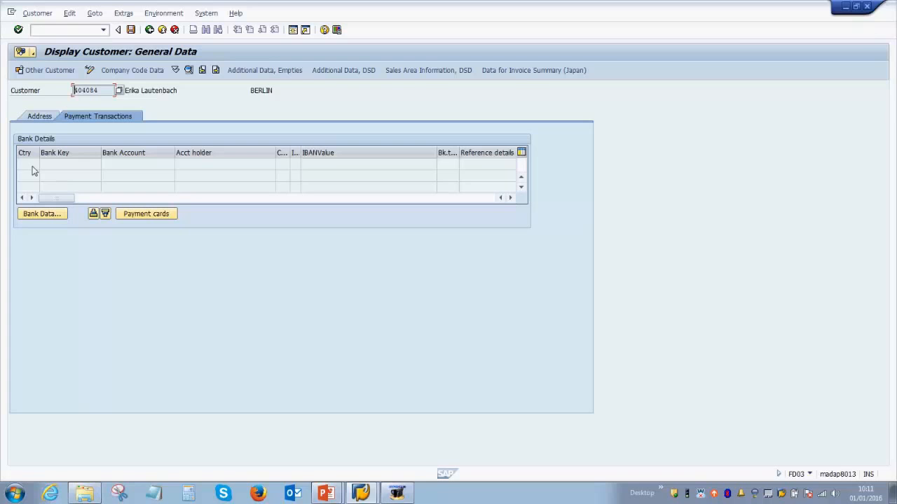
click(92, 90)
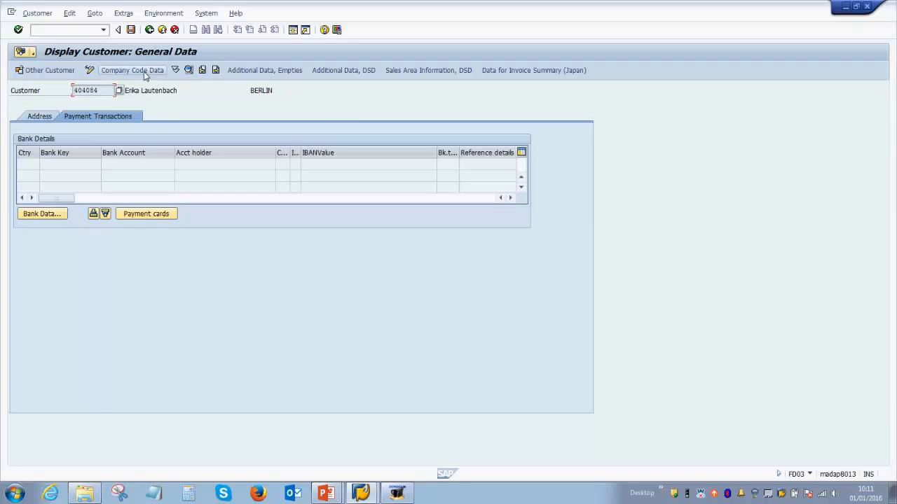
- Display company code 1000 data and its payment transactions showing terms 0014 and payment method E
click(131, 70)
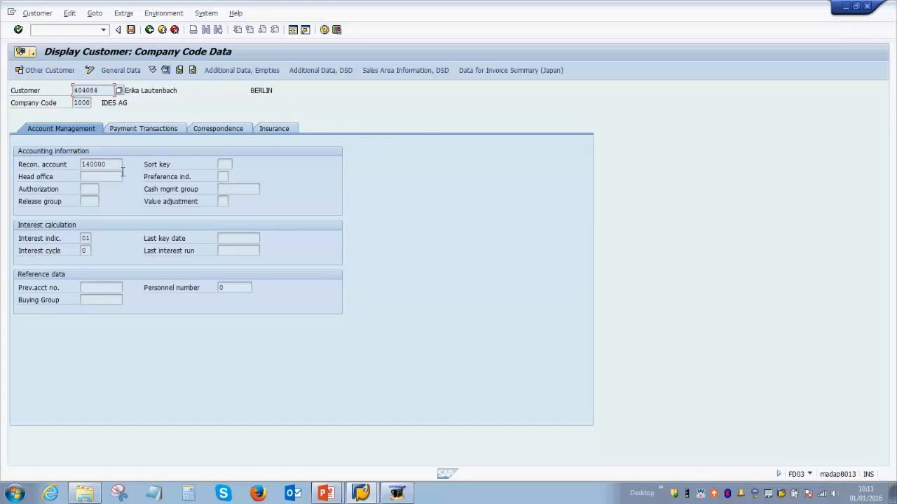
mouse_move(79, 174)
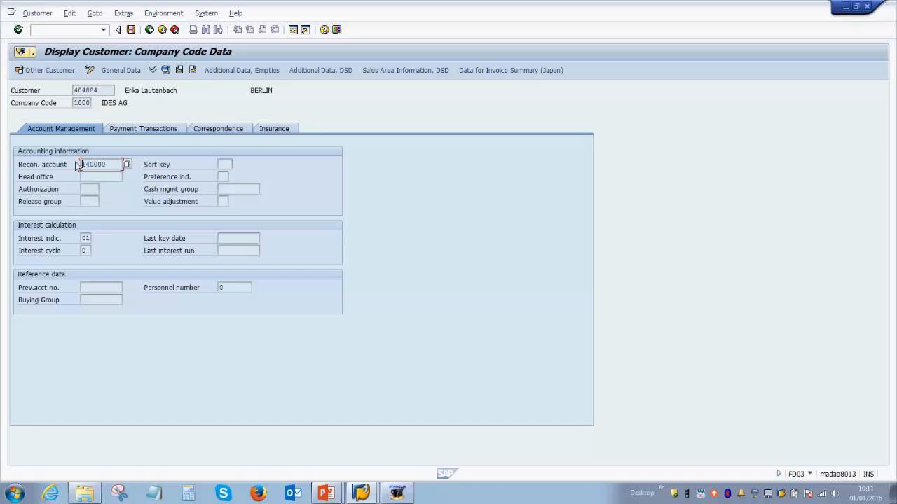
click(98, 164)
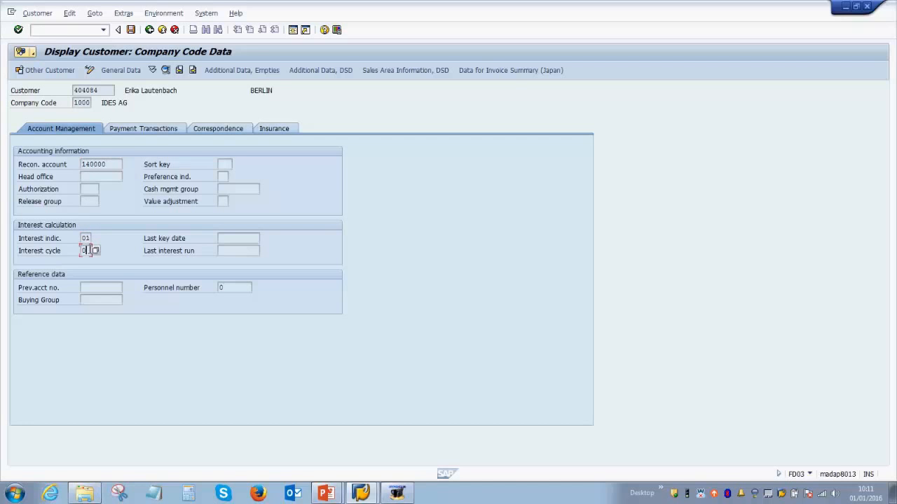
mouse_move(107, 289)
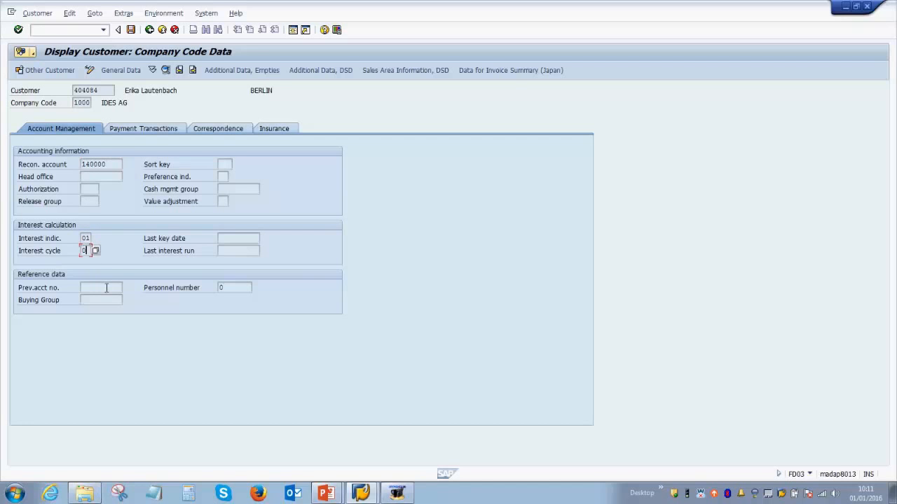
click(101, 287)
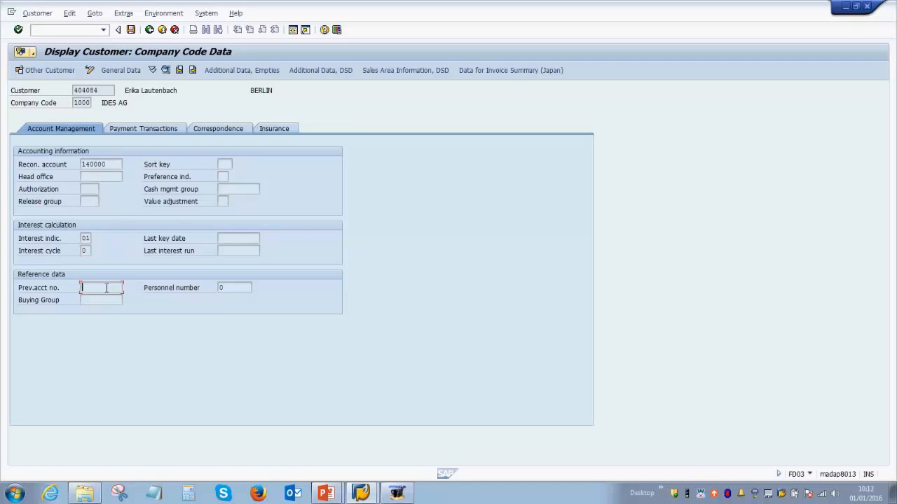
click(143, 129)
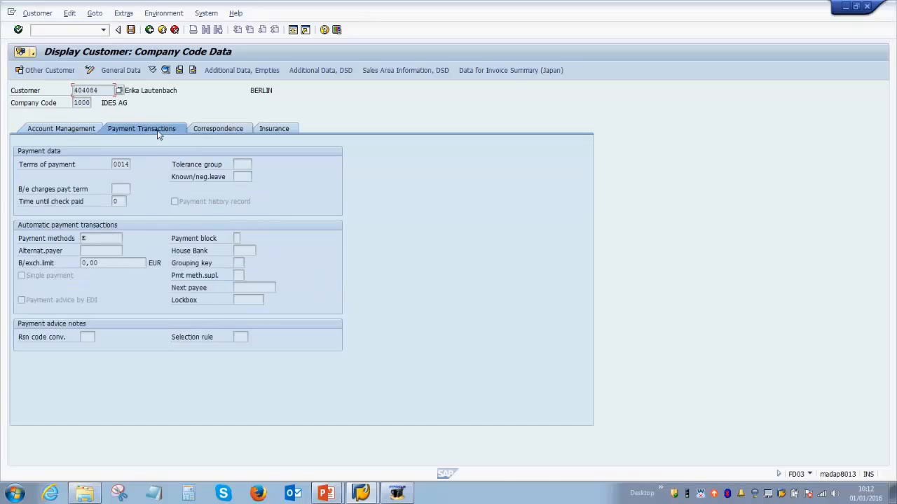
mouse_move(132, 168)
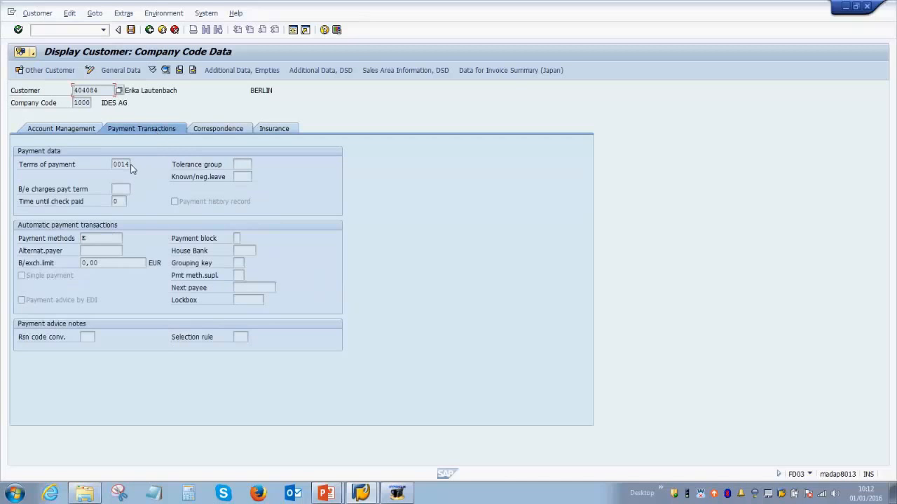
- Show the company code Correspondence data with dunning procedure 0001
click(120, 164)
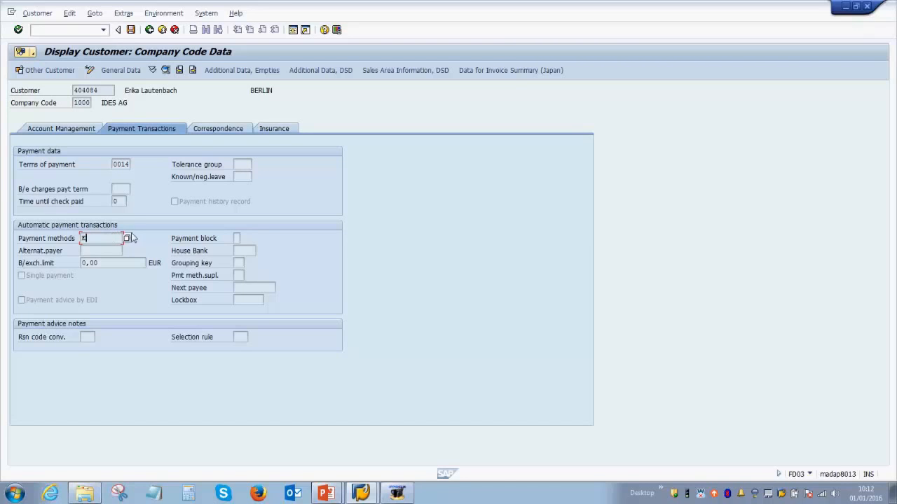
click(218, 129)
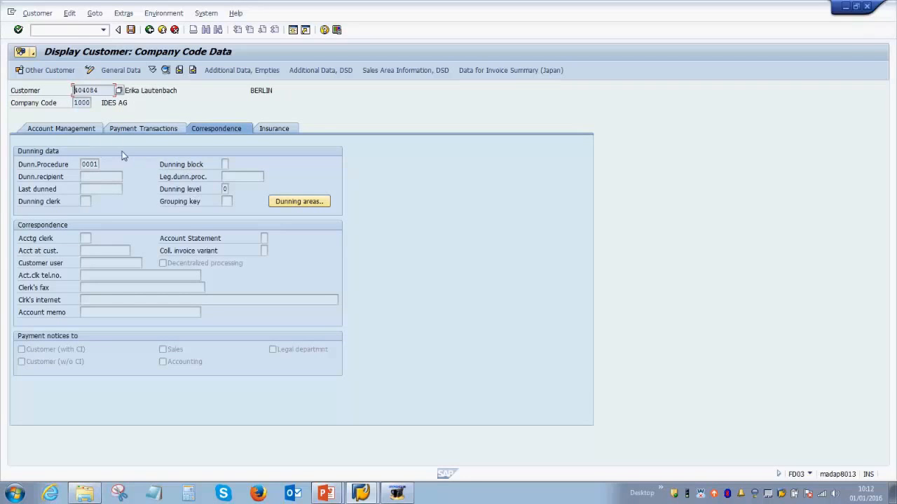
mouse_move(104, 200)
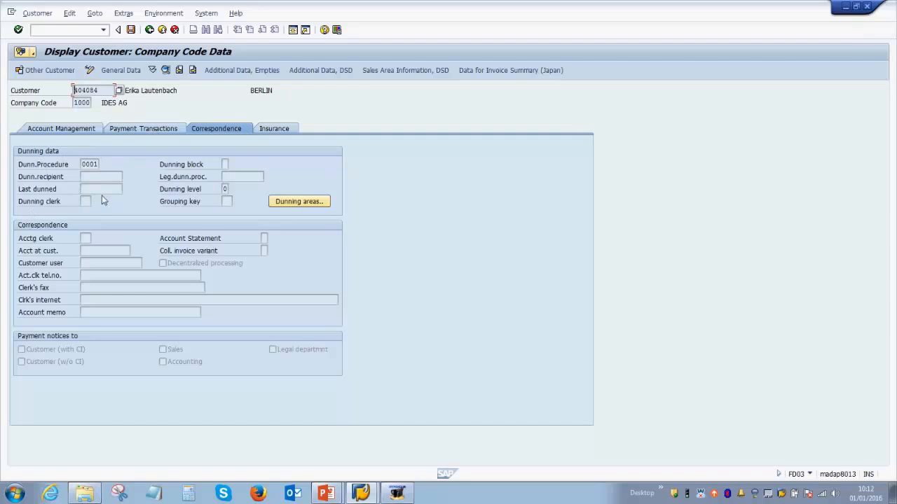
mouse_move(195, 185)
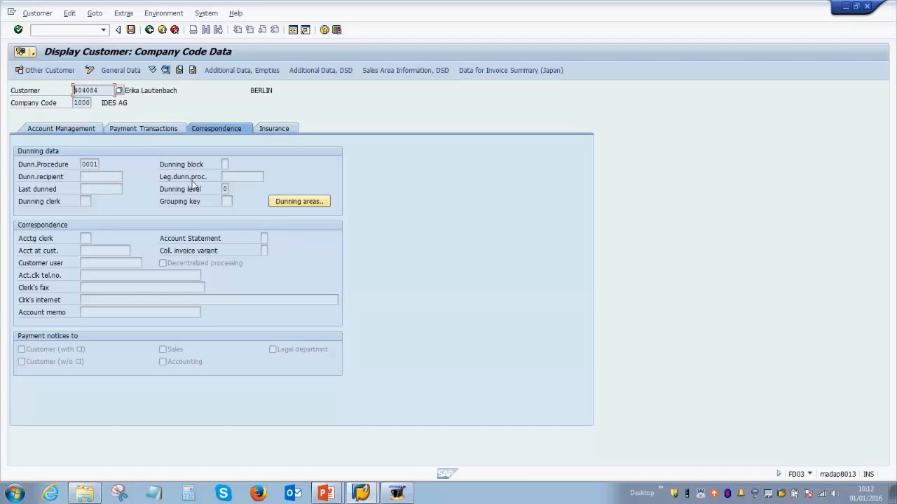
mouse_move(199, 184)
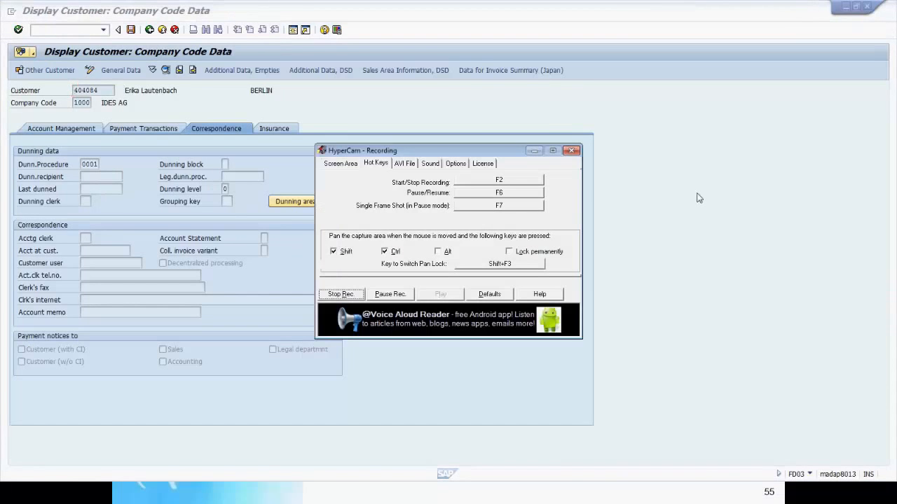
- Leave FD03 with Back (F3) and return to the SAP Easy Access menu
click(571, 150)
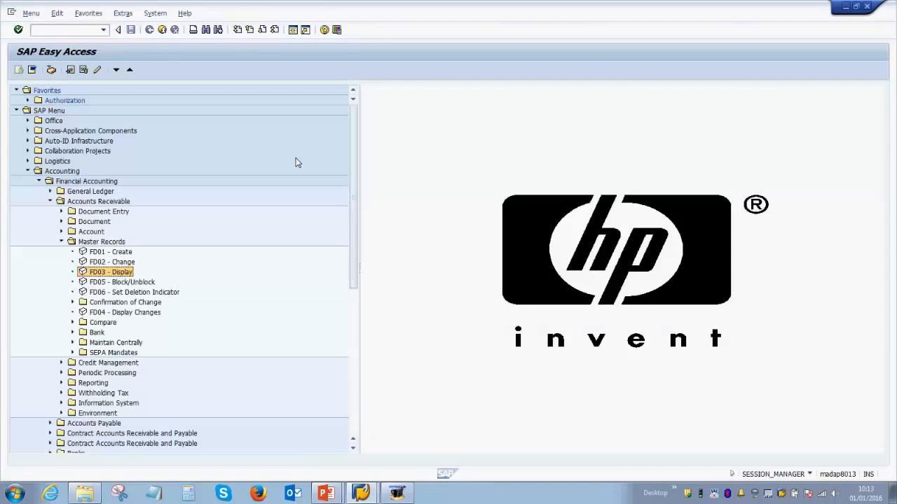
mouse_move(58, 241)
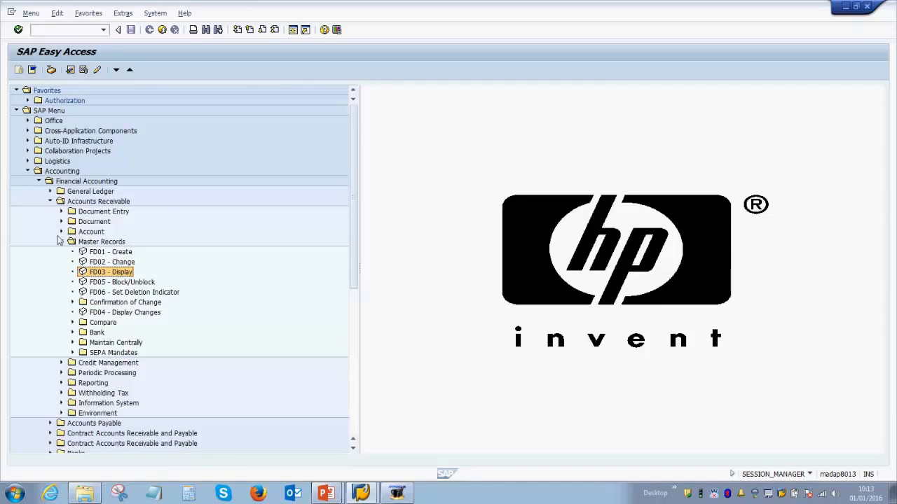
mouse_move(62, 244)
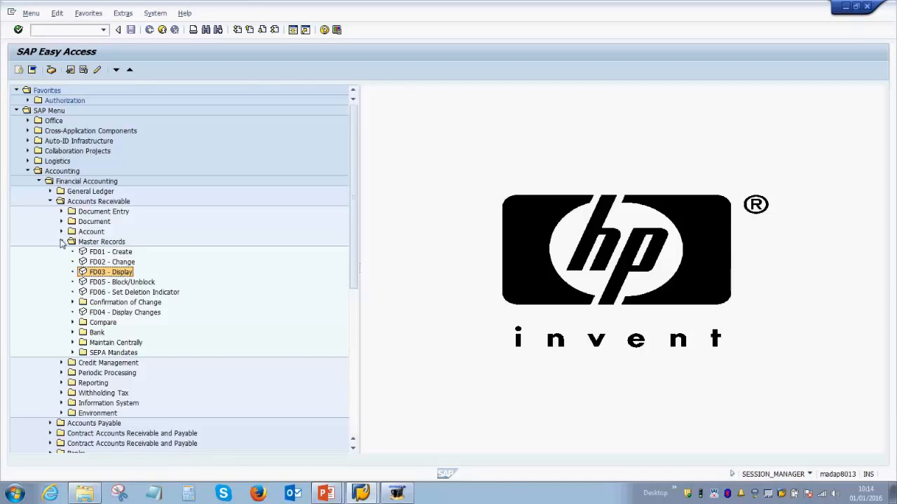
- Expand Accounts Receivable > Document > Parked Documents and start FV70 for company code 1000
click(62, 241)
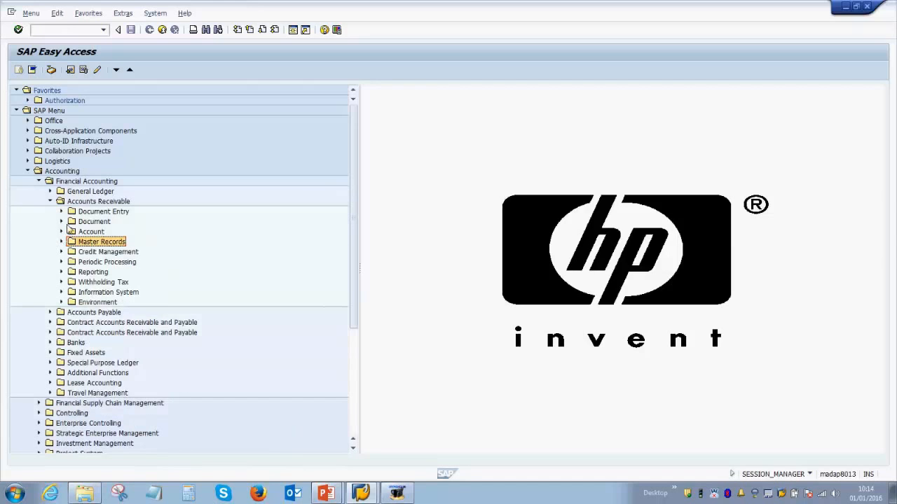
click(62, 221)
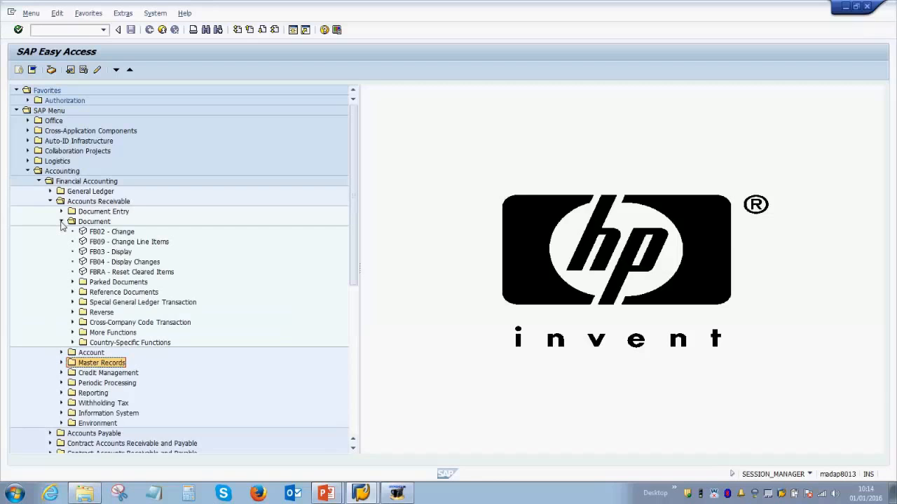
click(73, 282)
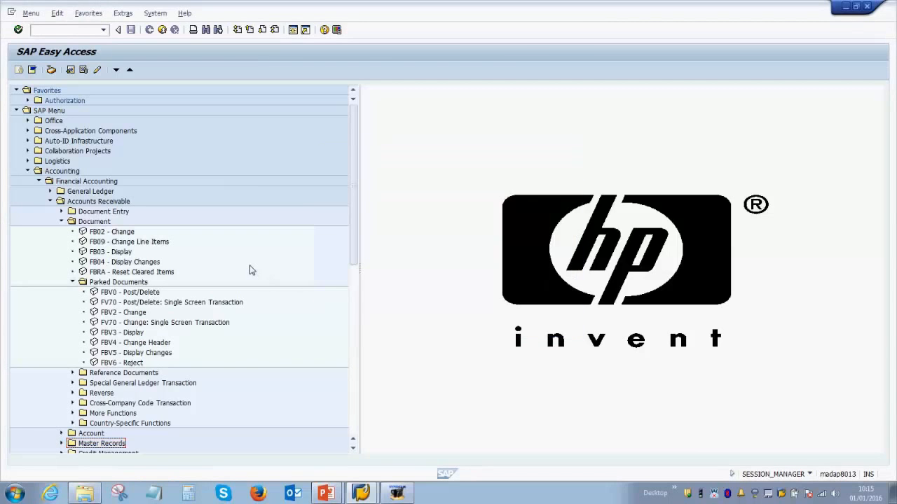
mouse_move(167, 303)
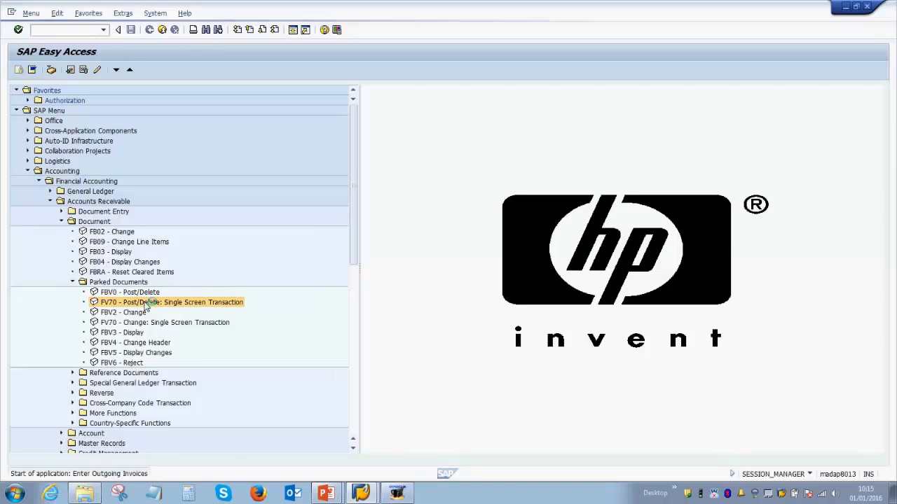
double_click(171, 302)
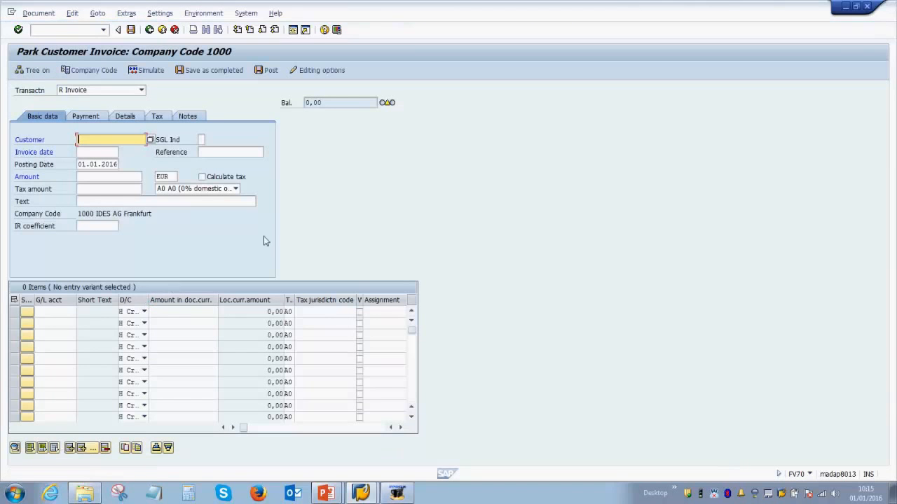
mouse_move(353, 210)
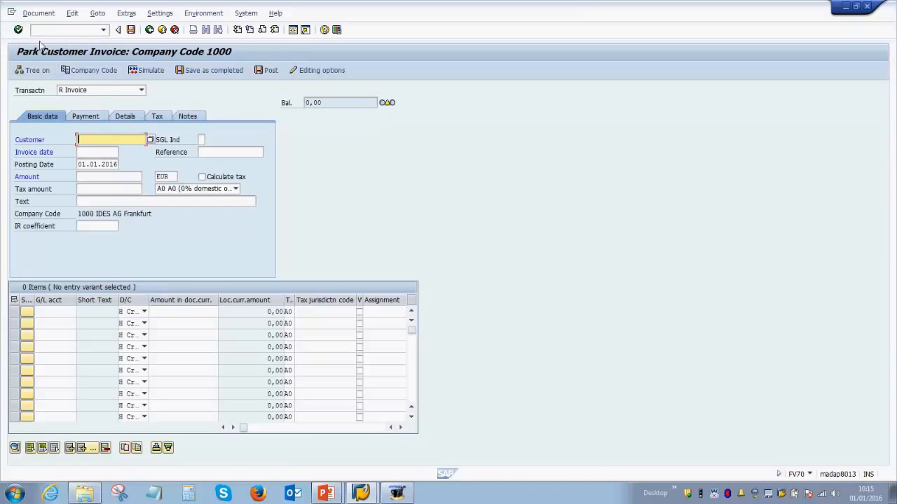
mouse_move(6, 59)
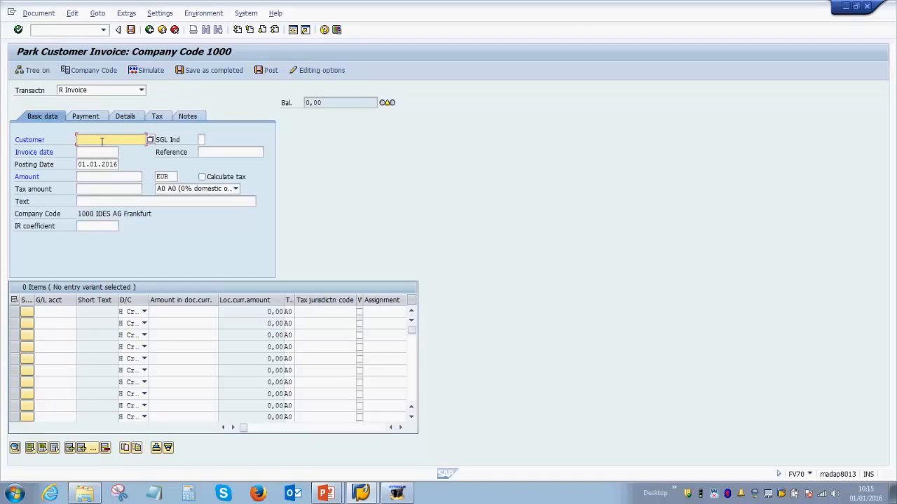
- Enter customer 404004, invoice date 01.01.2014, reference REF-1 and amount 123 EUR in the header
text(404084)
click(230, 152)
text(REF-)
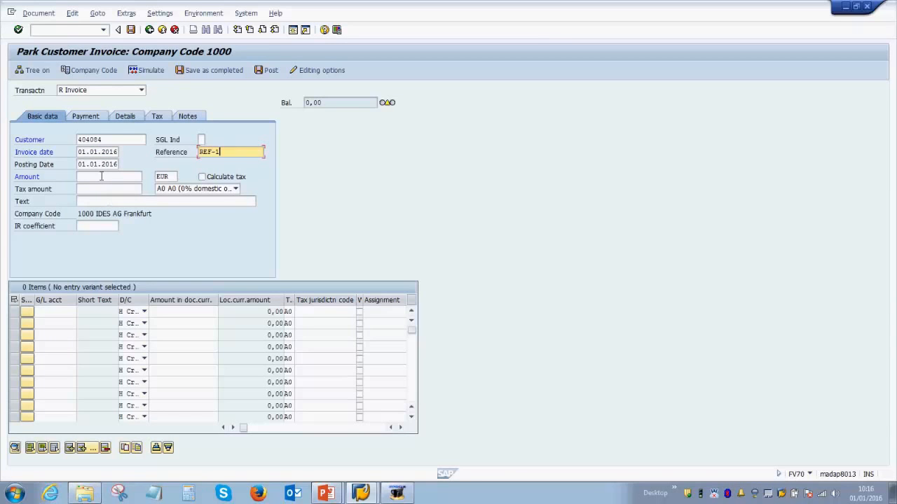
text(123)
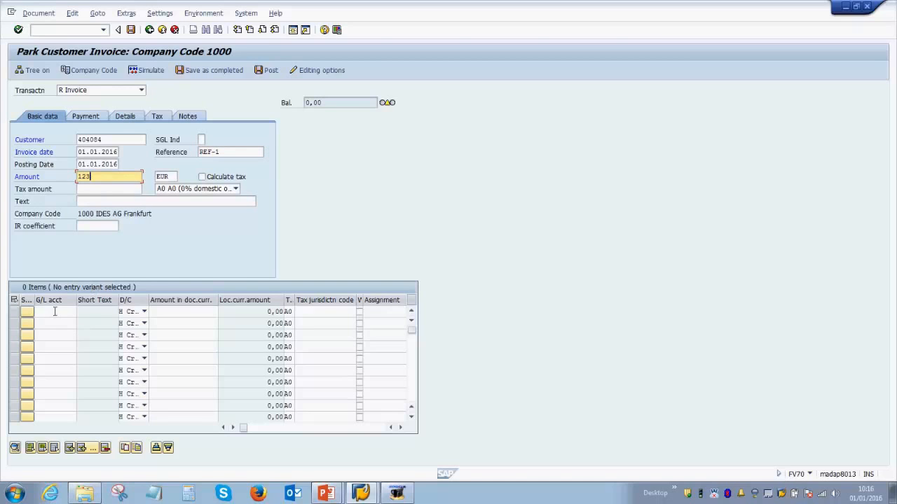
click(55, 311)
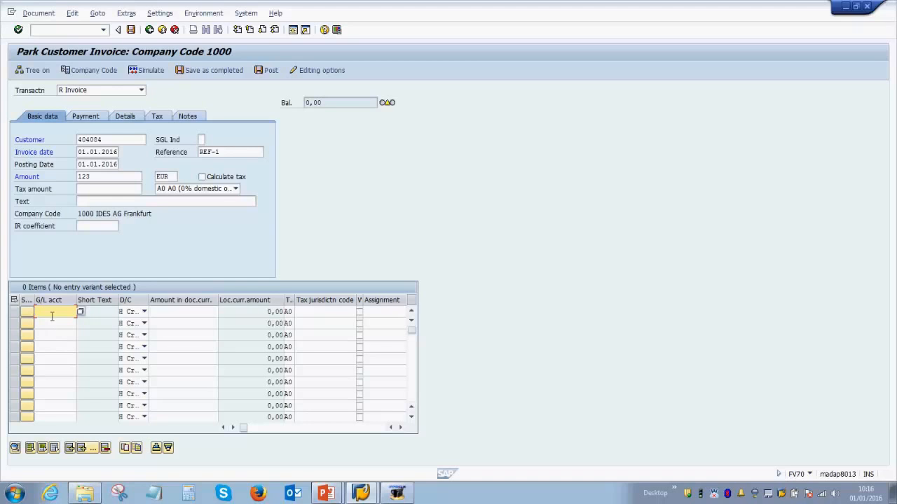
- Give the first line item G/L account 299000 and cost center 2100
text(299000)
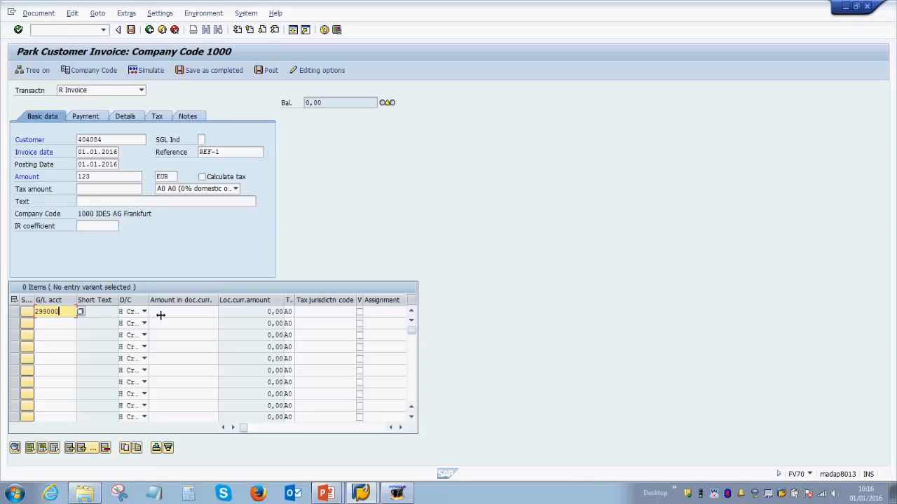
click(182, 311)
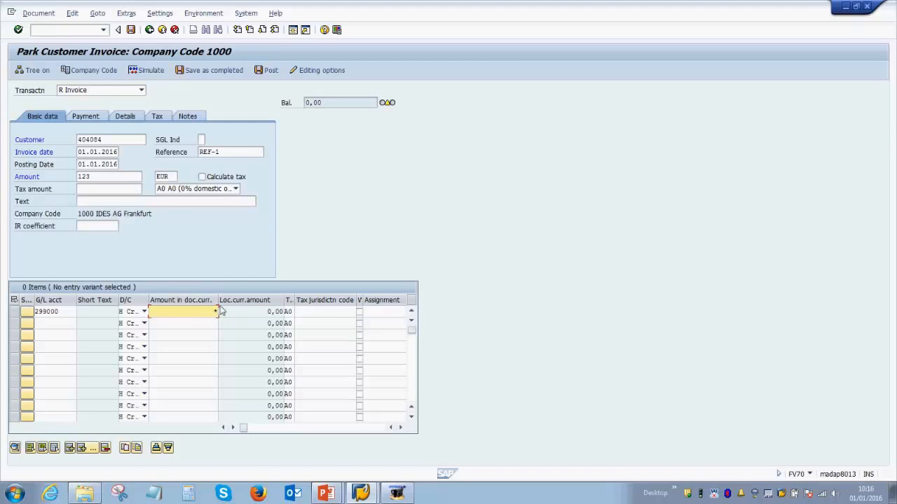
mouse_move(198, 254)
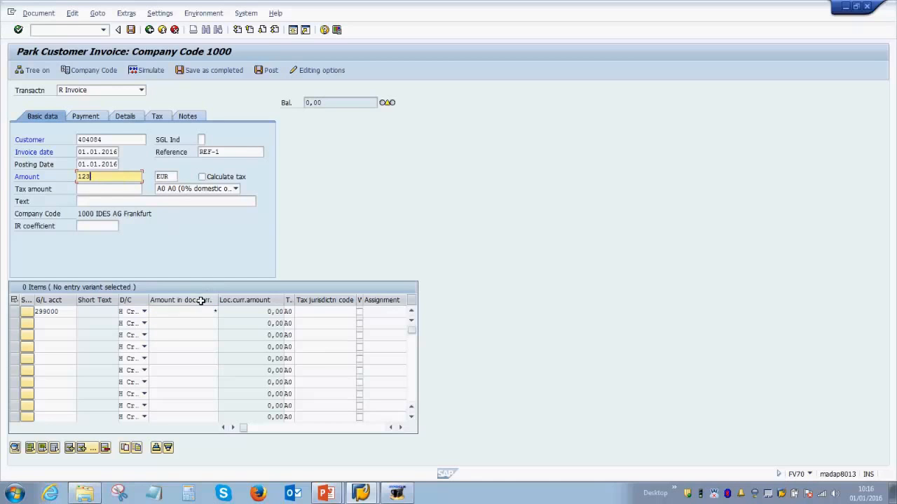
click(183, 311)
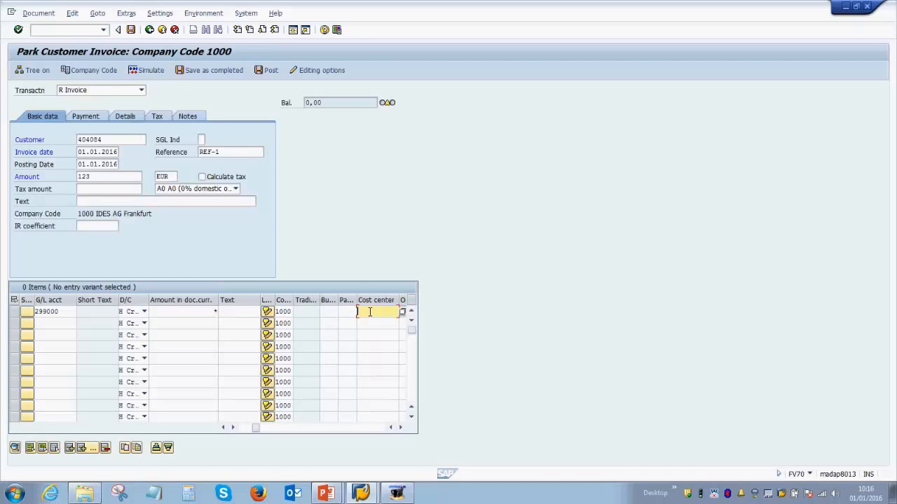
text(2100)
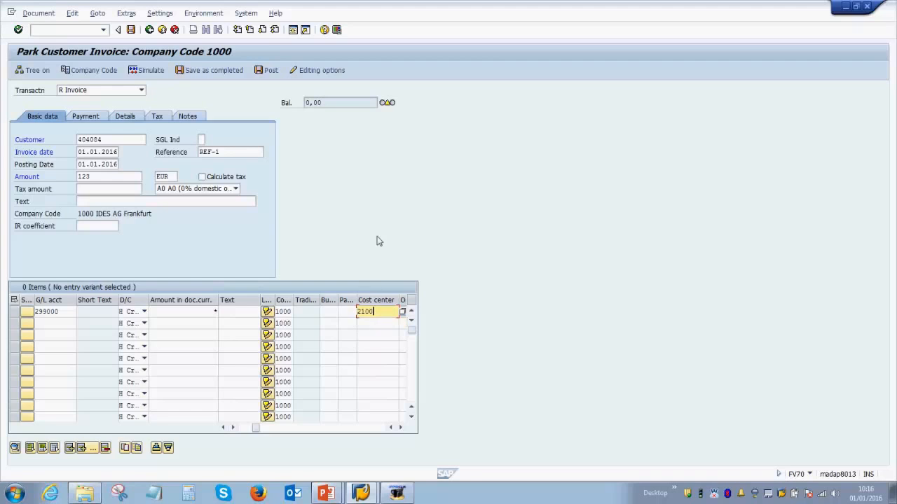
mouse_move(376, 232)
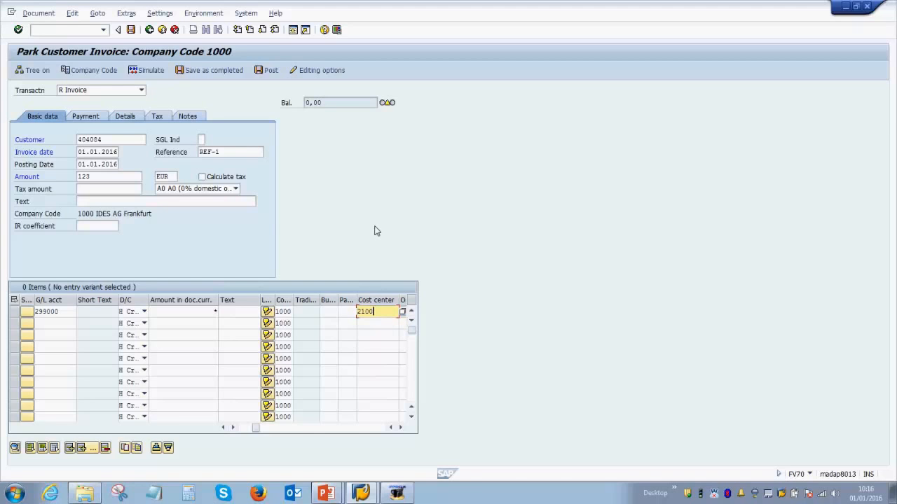
mouse_move(131, 29)
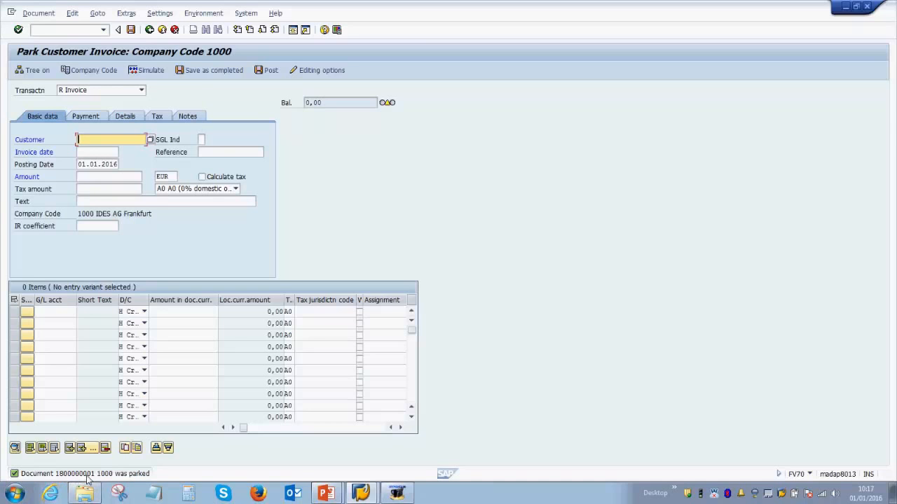
mouse_move(151, 478)
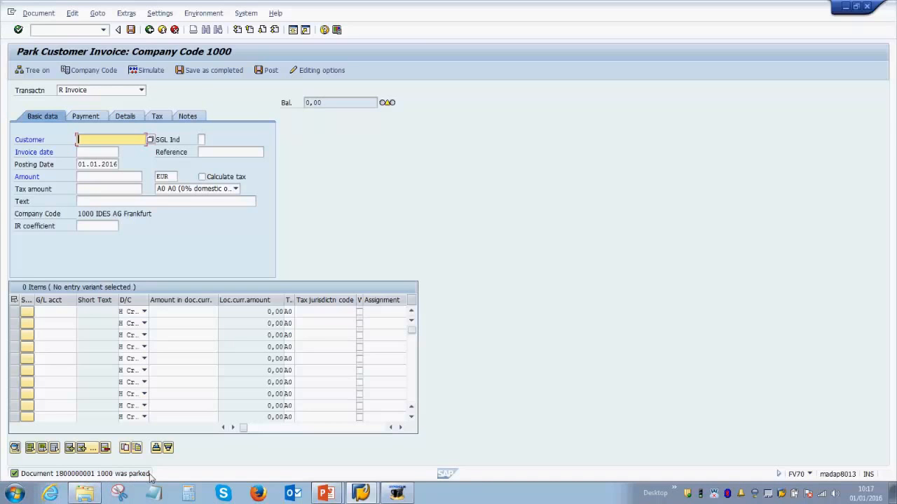
mouse_move(153, 479)
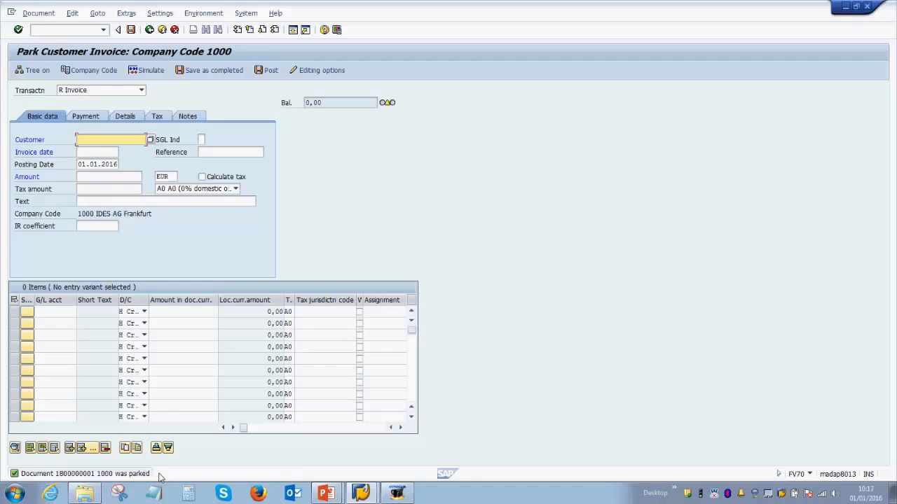
mouse_move(322, 213)
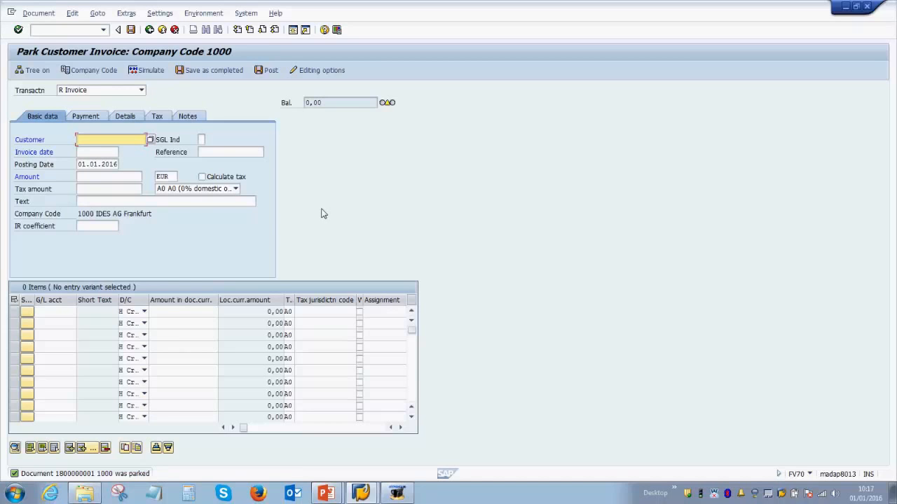
- Leave the blank Park Customer Invoice screen, triggering the Exit Editing prompt
click(109, 140)
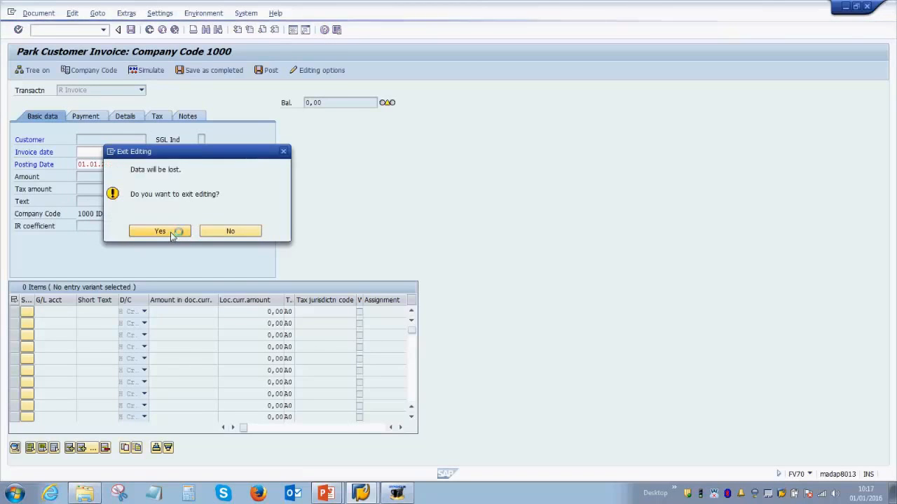
- Confirm leaving without saving and start FBV0 Post/Delete from the Parked Documents menu
click(159, 231)
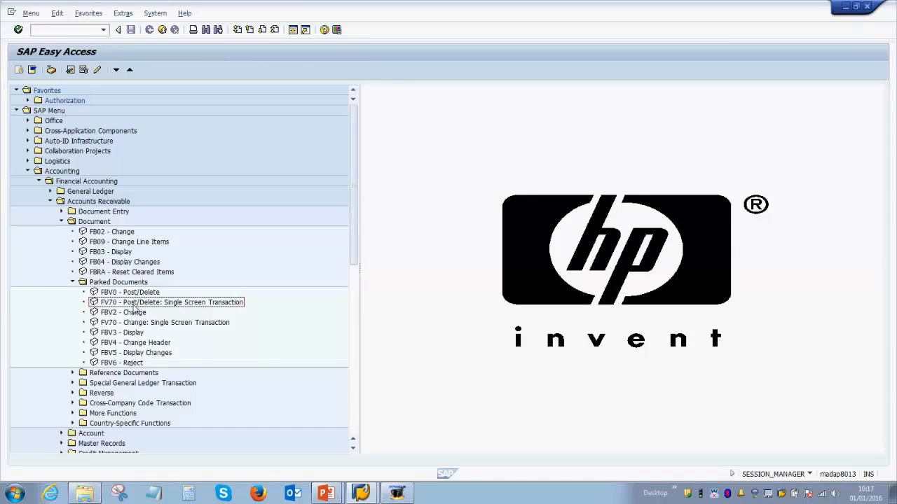
click(171, 303)
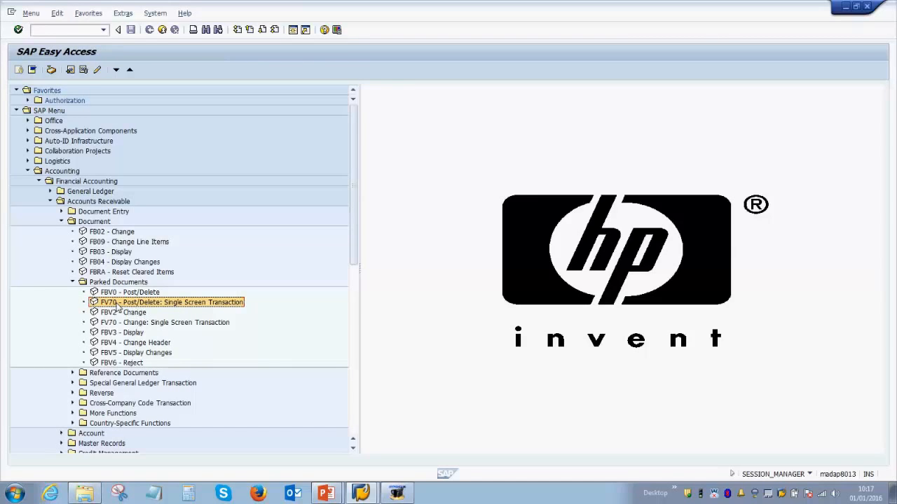
click(129, 293)
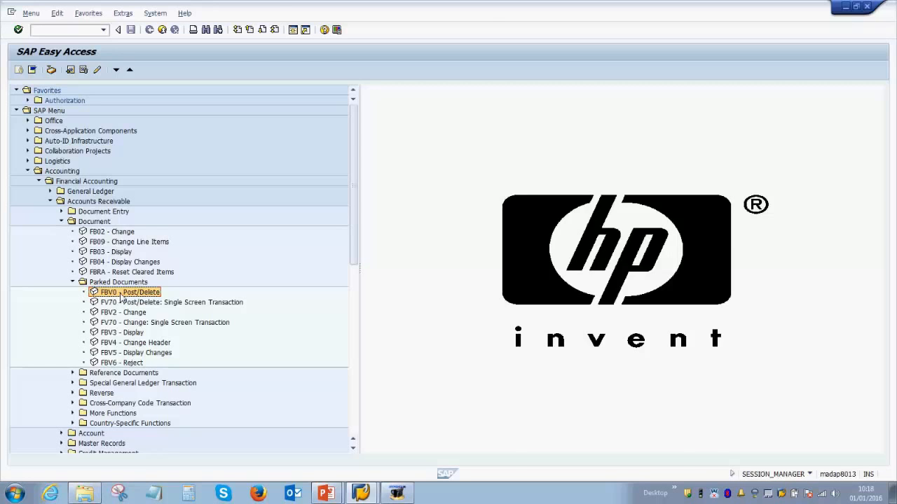
double_click(131, 293)
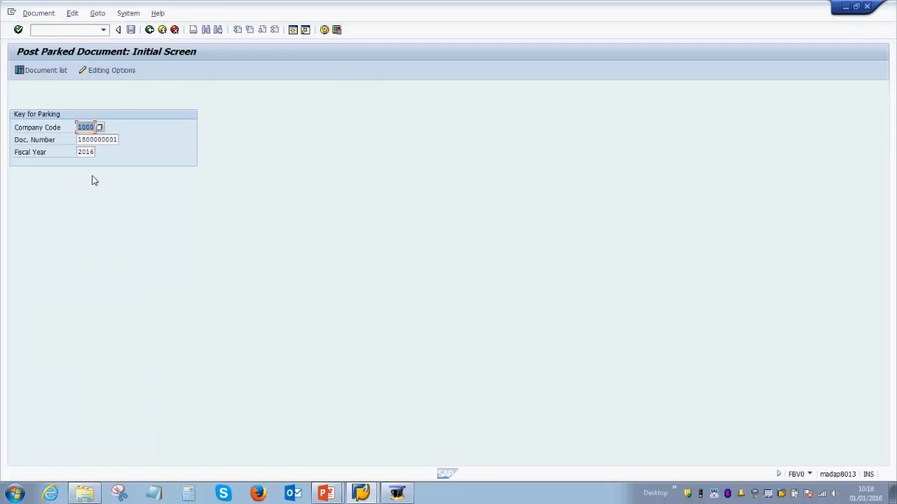
mouse_move(72, 144)
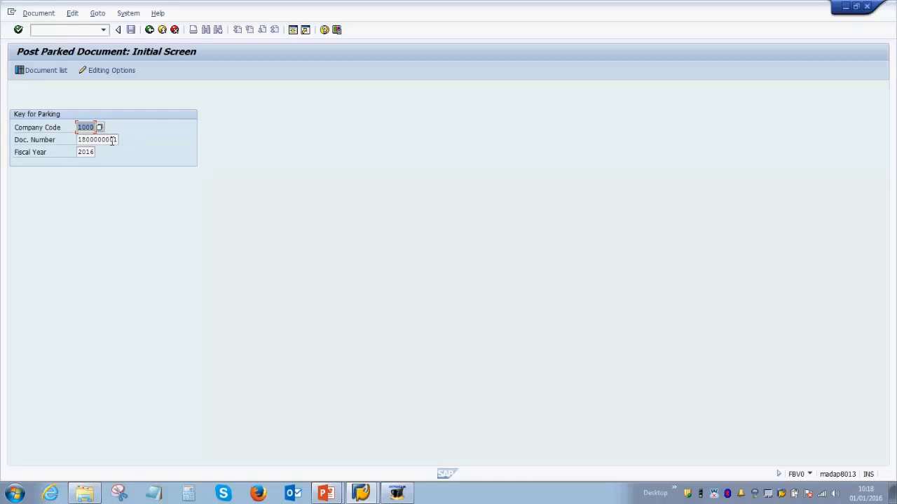
mouse_move(119, 137)
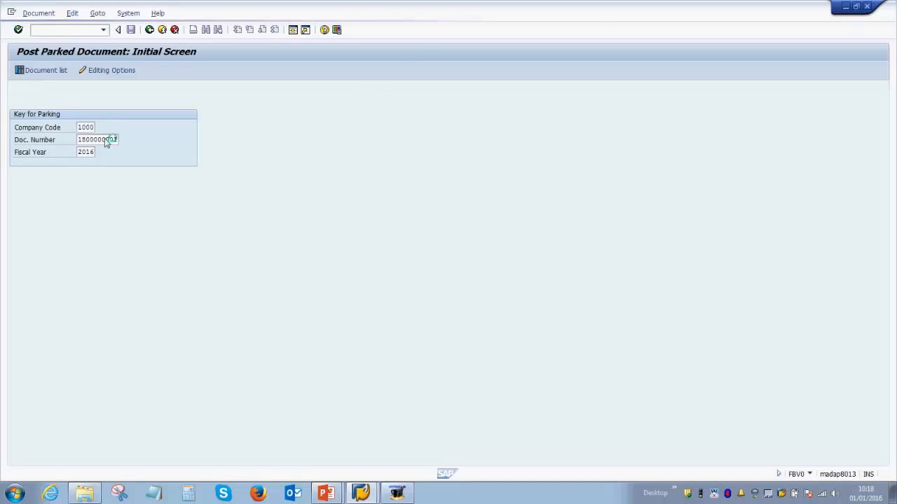
key(Enter)
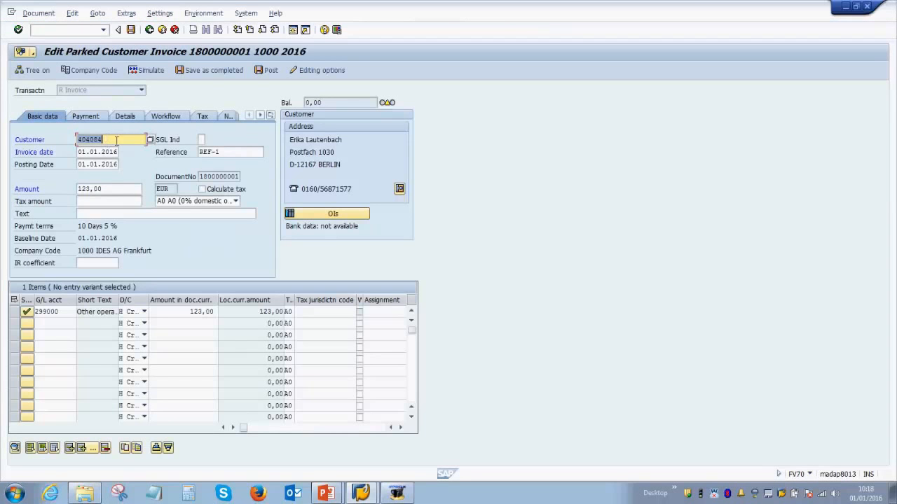
mouse_move(255, 337)
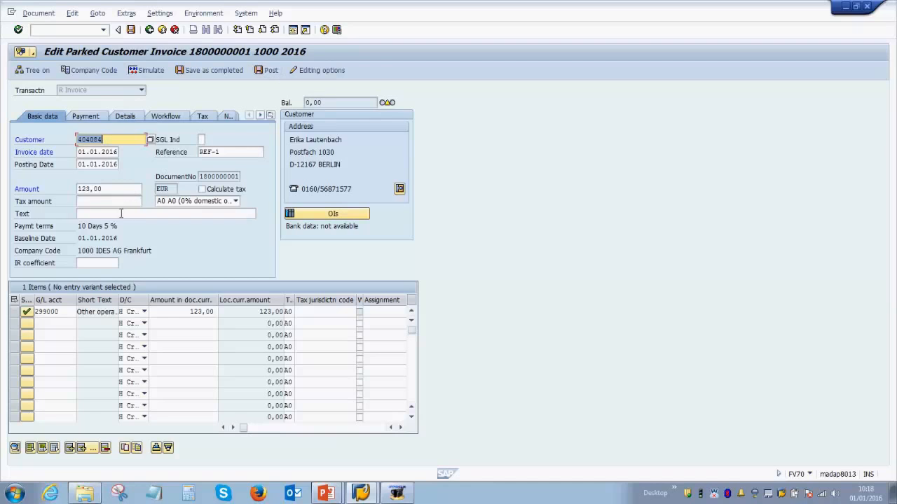
- Enter 'Checked on 1 January' as the invoice header text on the Basic data tab
click(166, 213)
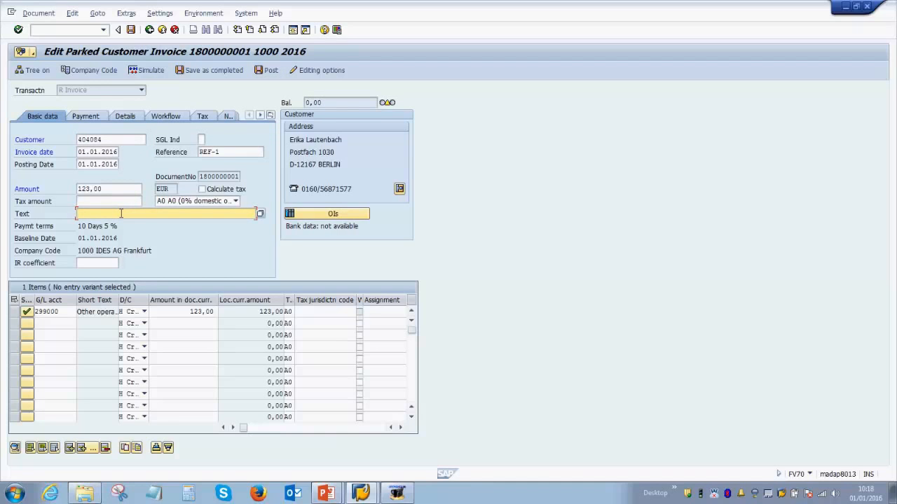
text(Checked on 1 Jan)
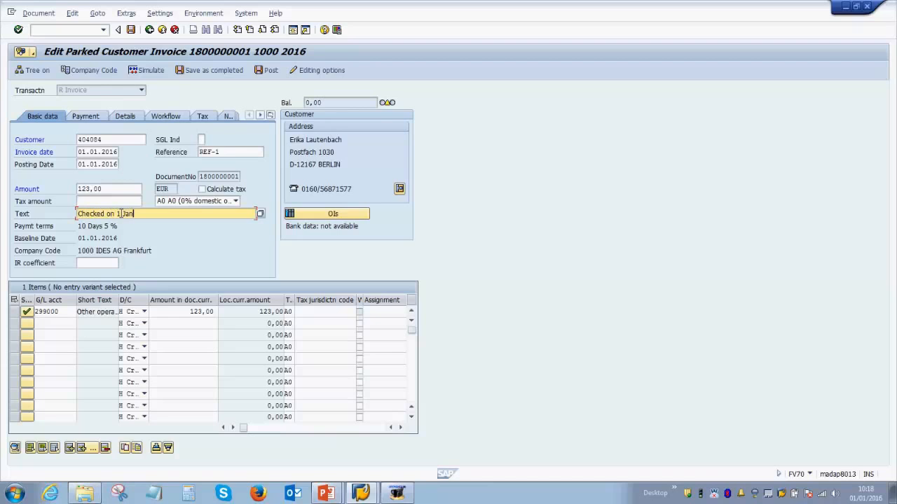
text(uary)
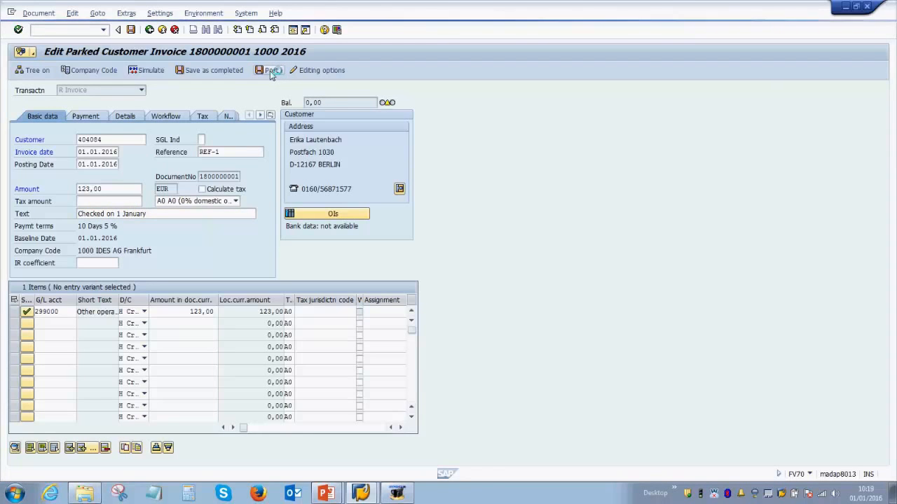
click(269, 70)
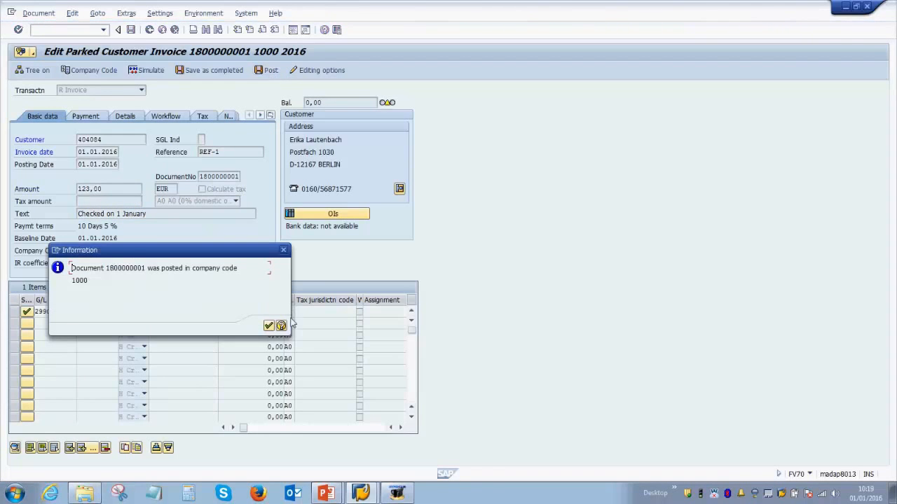
mouse_move(269, 325)
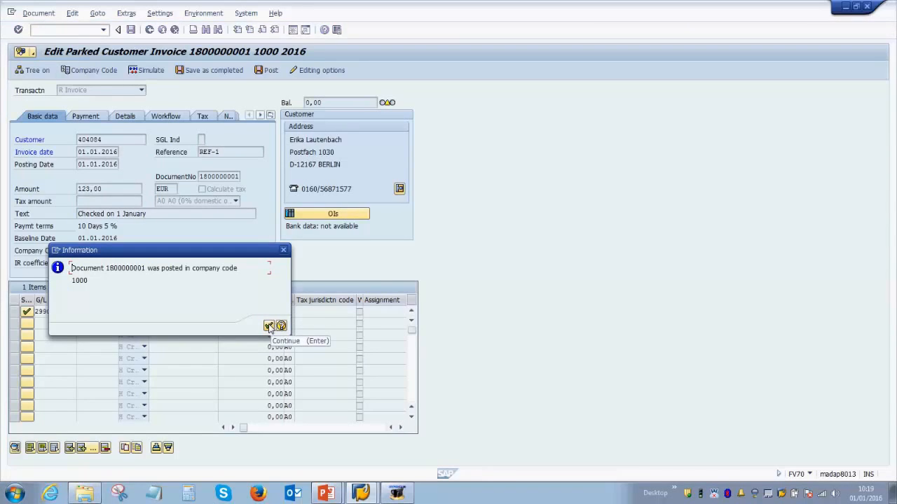
click(269, 325)
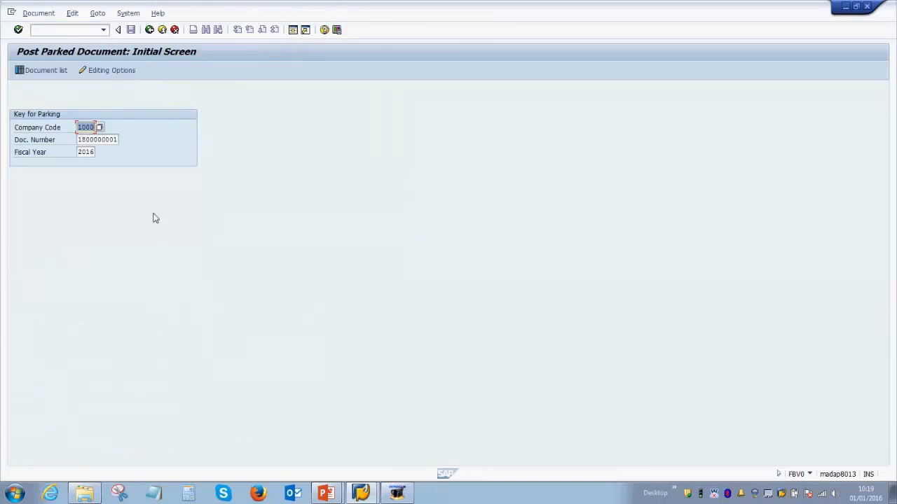
mouse_move(155, 199)
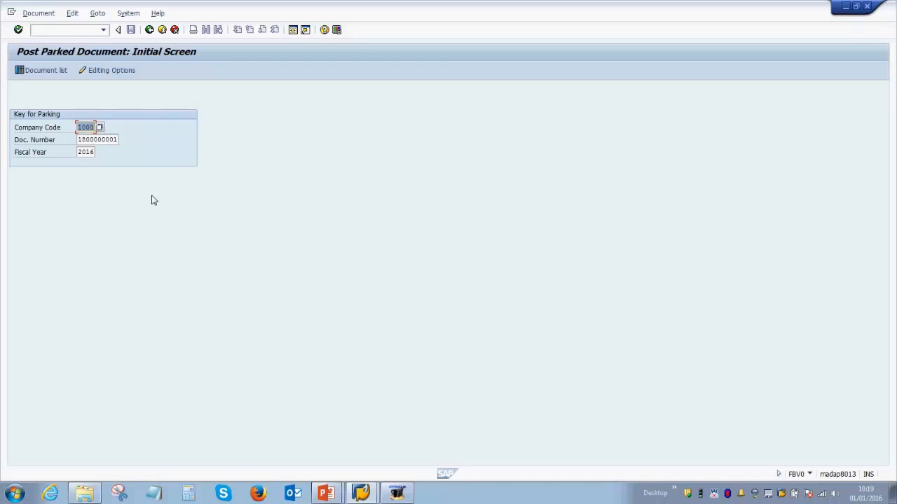
mouse_move(128, 185)
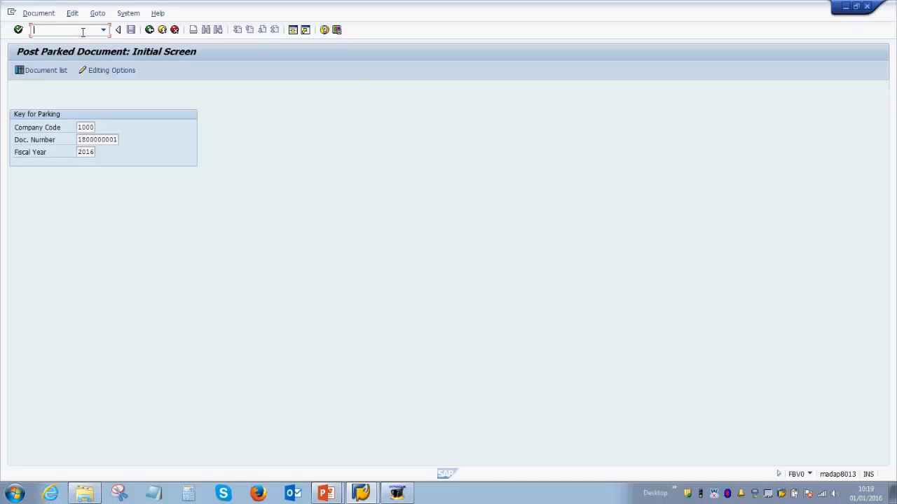
- Run the mistyped transaction /nFBB5LN, which fails, then re-enter the correct FBL5N code
text(/nFB)
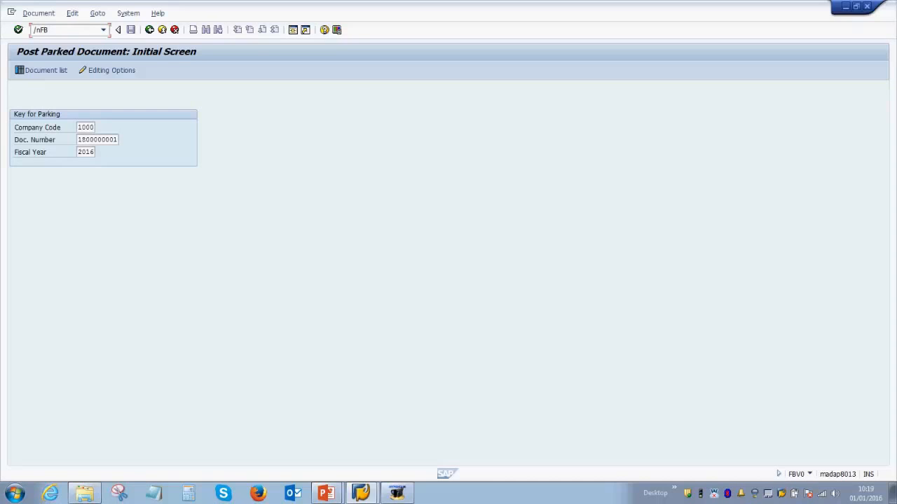
text(B5LN)
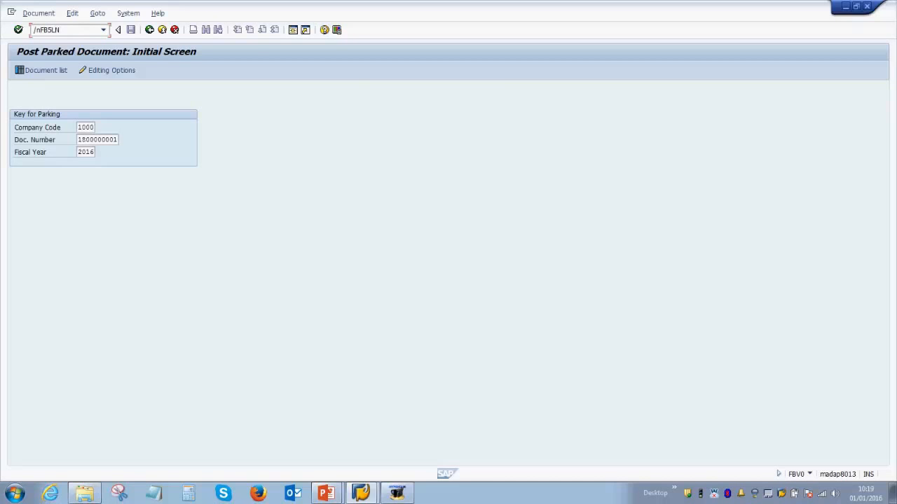
click(63, 30)
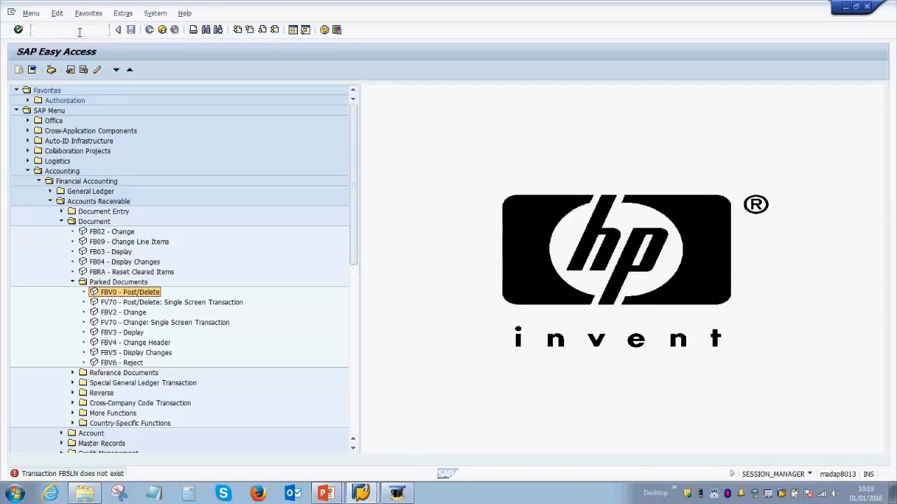
text(FBV)
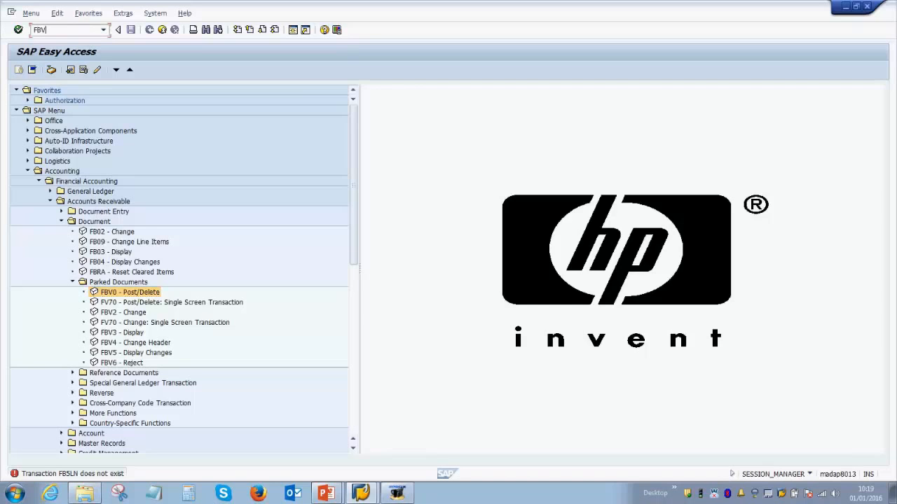
click(67, 29)
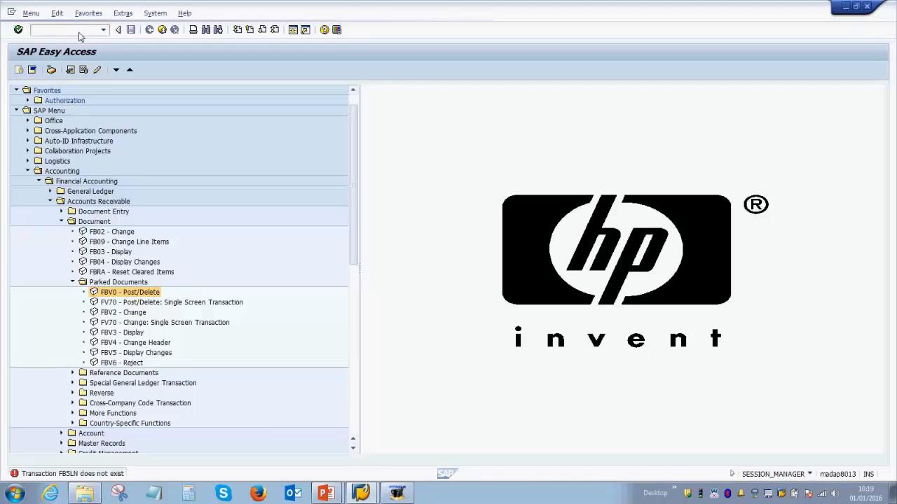
text(FBL)
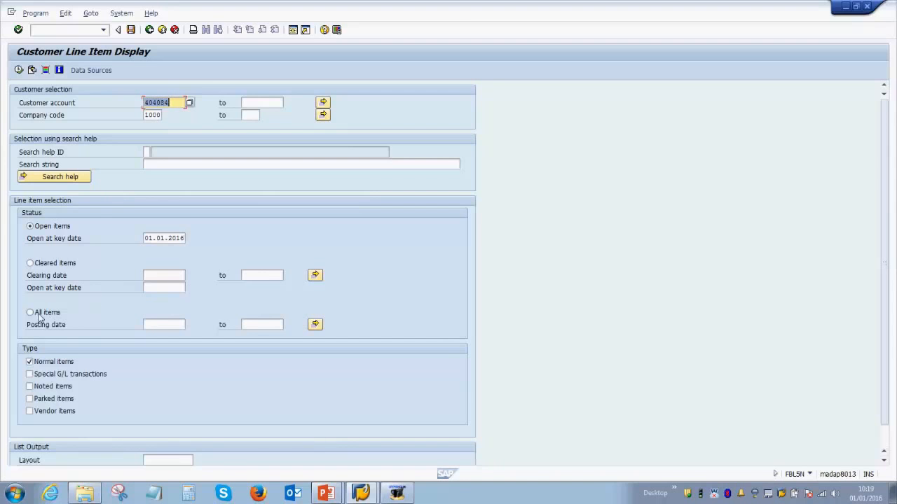
- Toggle All items then Open items for customer 404084, company code 1000, and execute the line item report
click(31, 311)
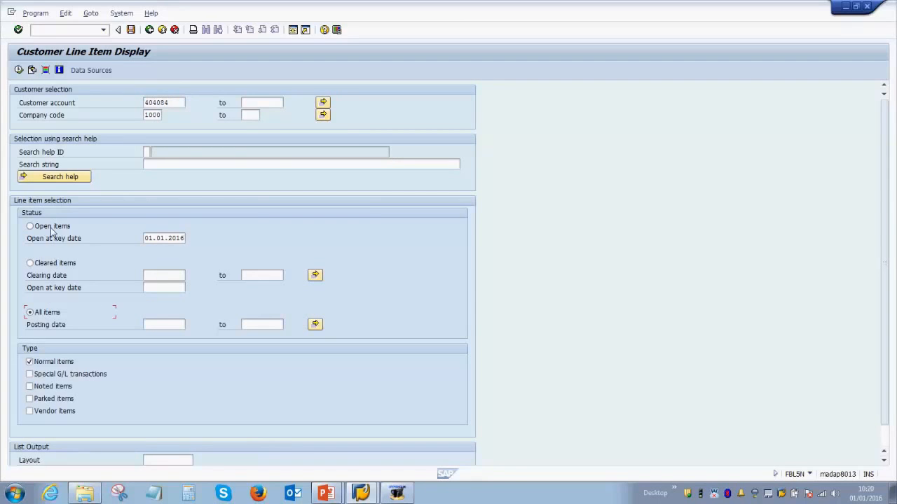
click(30, 225)
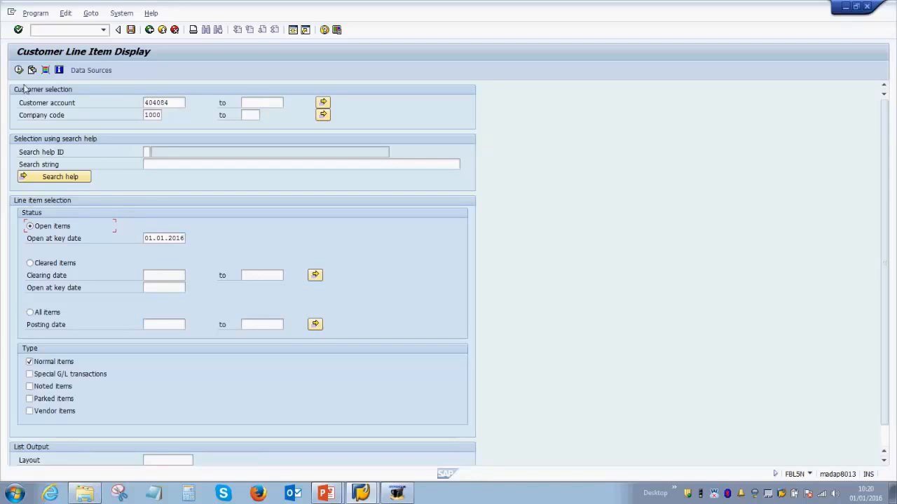
click(20, 70)
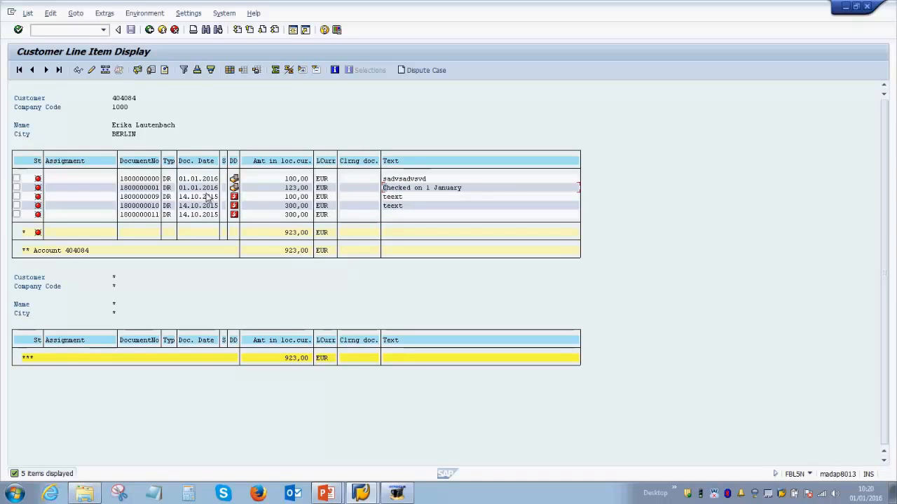
mouse_move(206, 197)
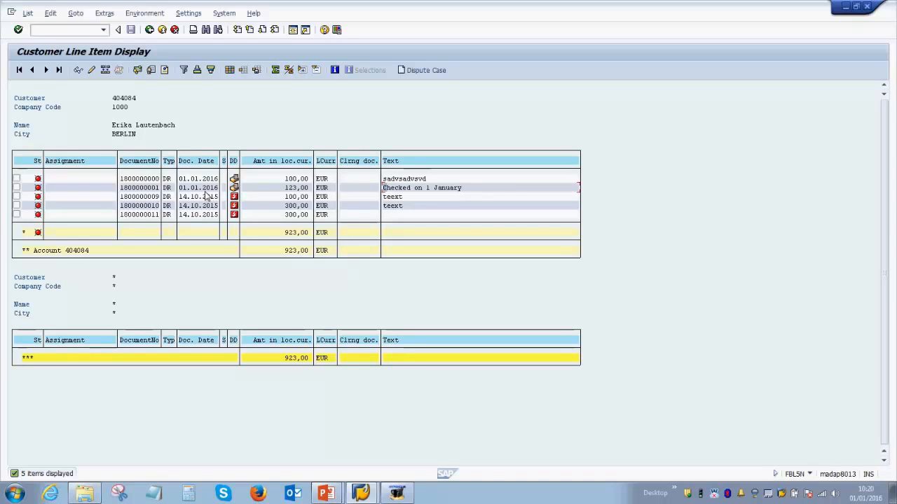